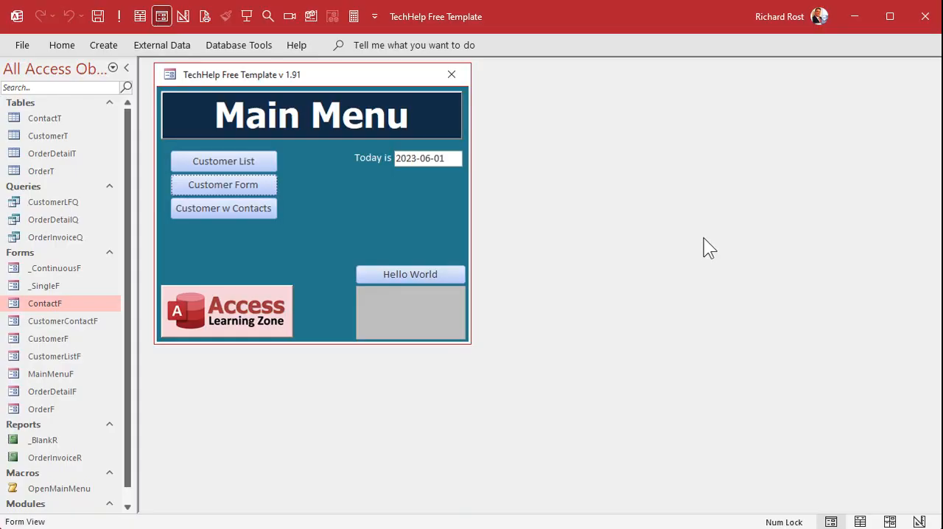
{"action": "mouse_move", "coordinate": [695, 243]}
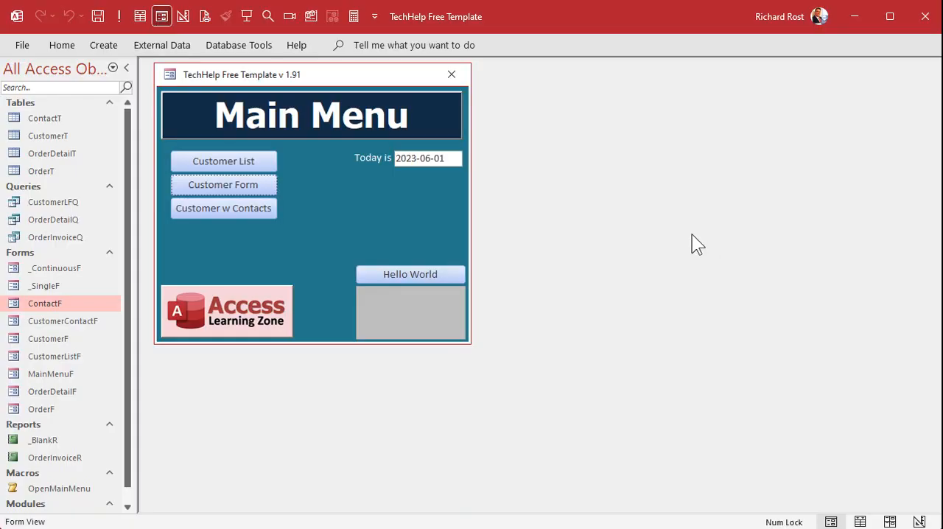
{"action": "mouse_move", "coordinate": [536, 75]}
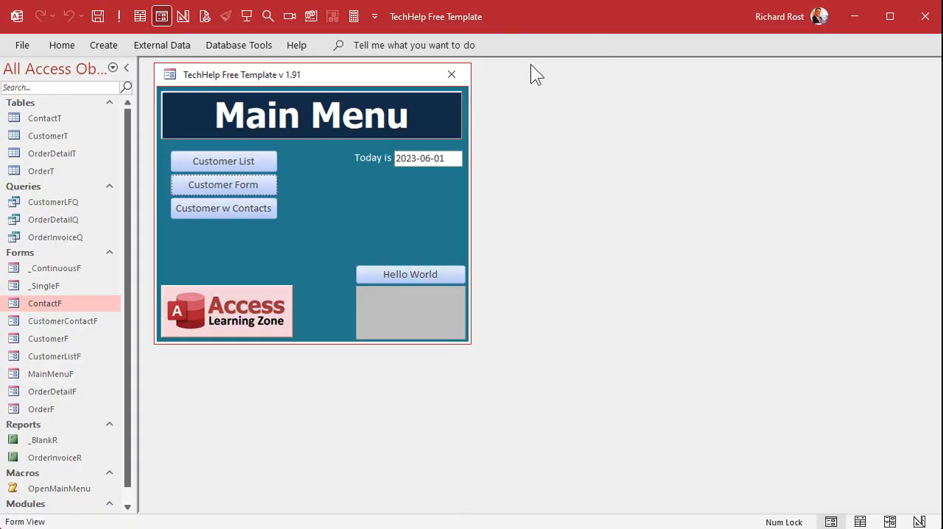
{"action": "mouse_move", "coordinate": [596, 221]}
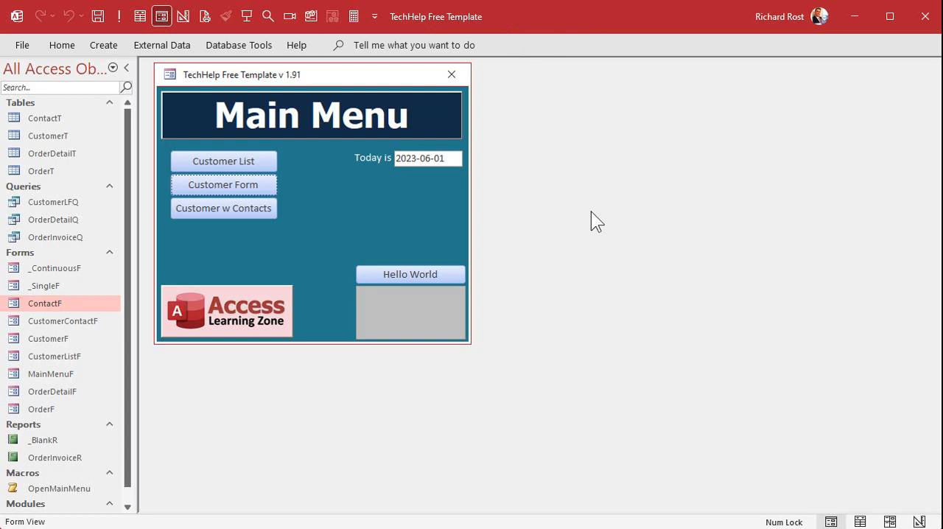
Bring up the CustomerT table design with the CreditLimit field's properties shown
{"action": "left_click", "coordinate": [224, 184]}
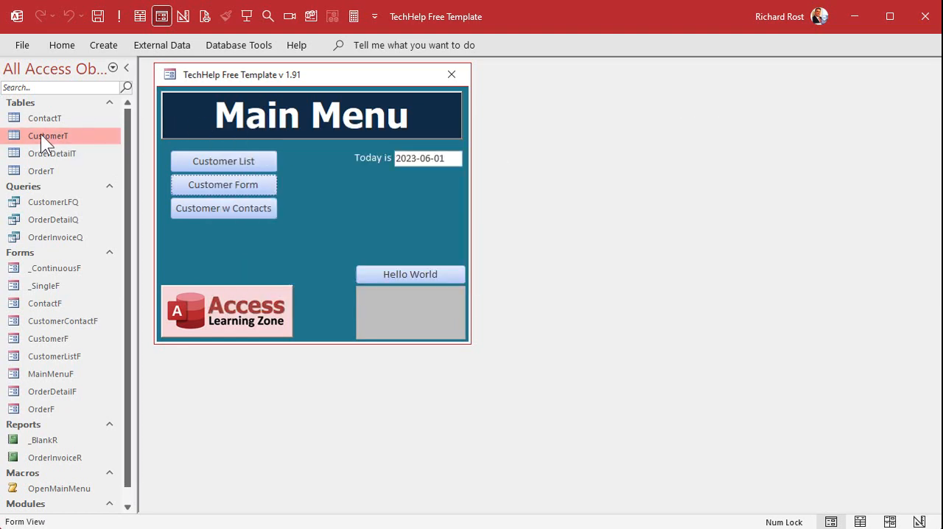
{"action": "double_click", "coordinate": [47, 136]}
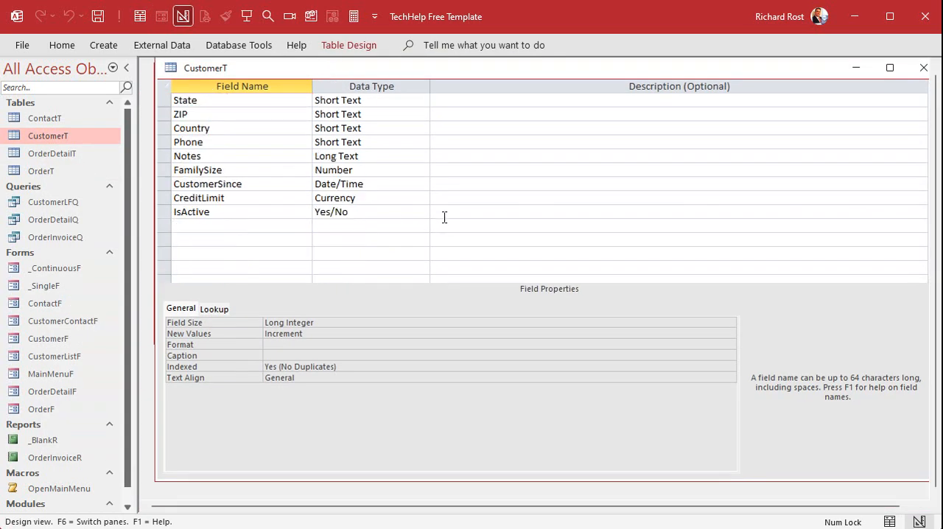
{"action": "left_click", "coordinate": [199, 197]}
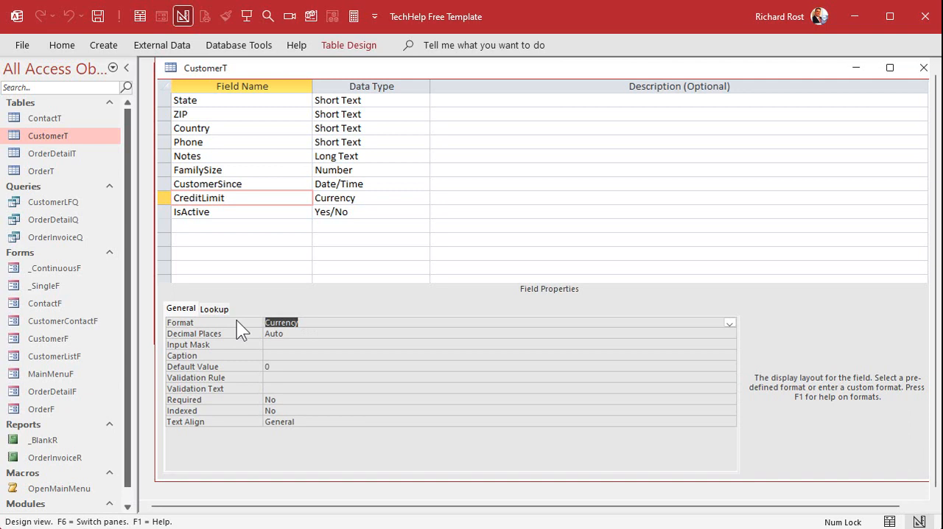
Replace CreditLimit's Currency format with 0,000 and handle the propagation options
{"action": "key", "text": "shift+F2"}
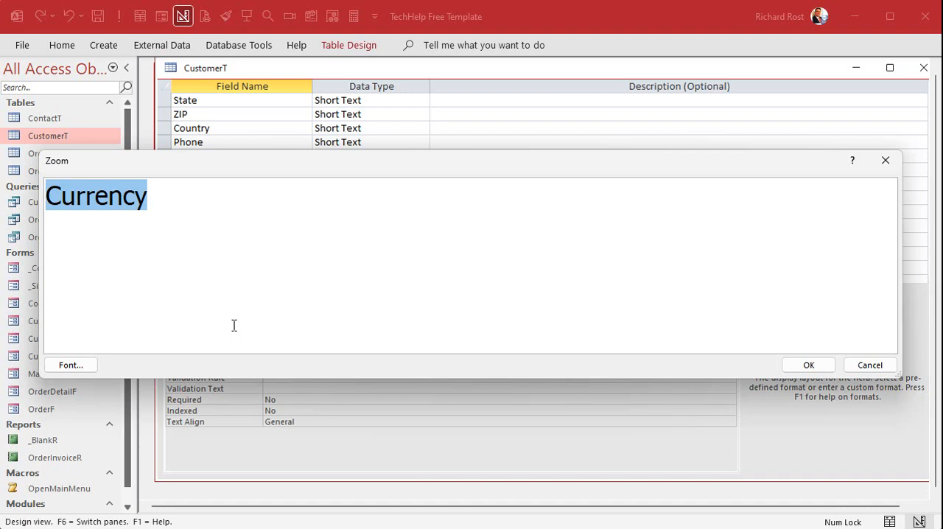
{"action": "type", "text": "0,000"}
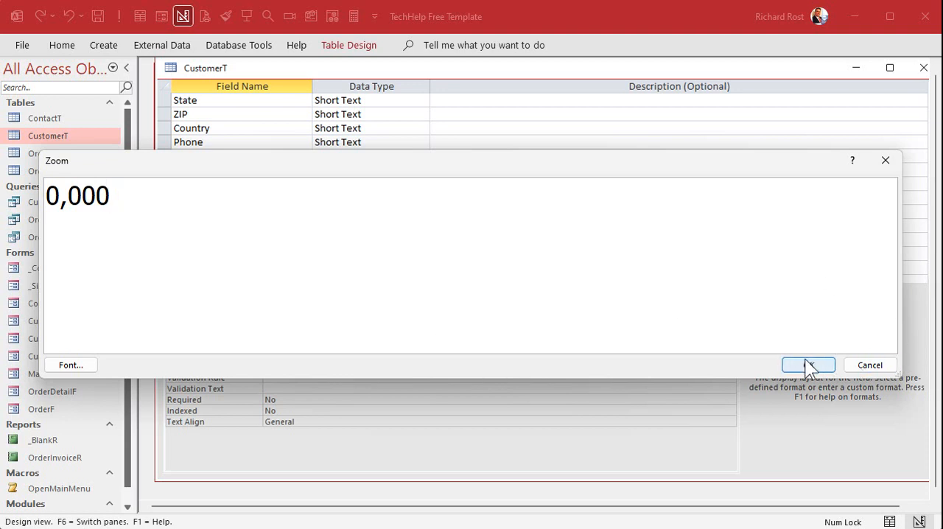
{"action": "left_click", "coordinate": [807, 366]}
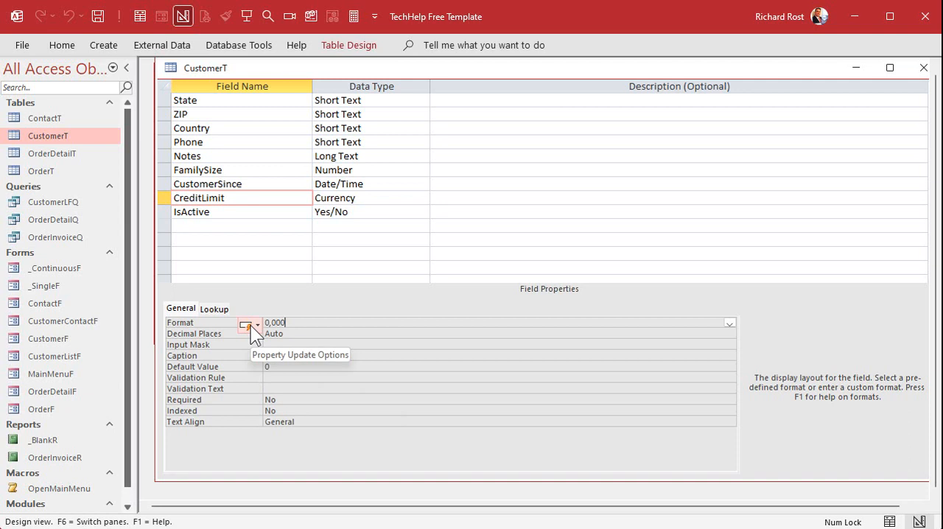
{"action": "left_click", "coordinate": [249, 326]}
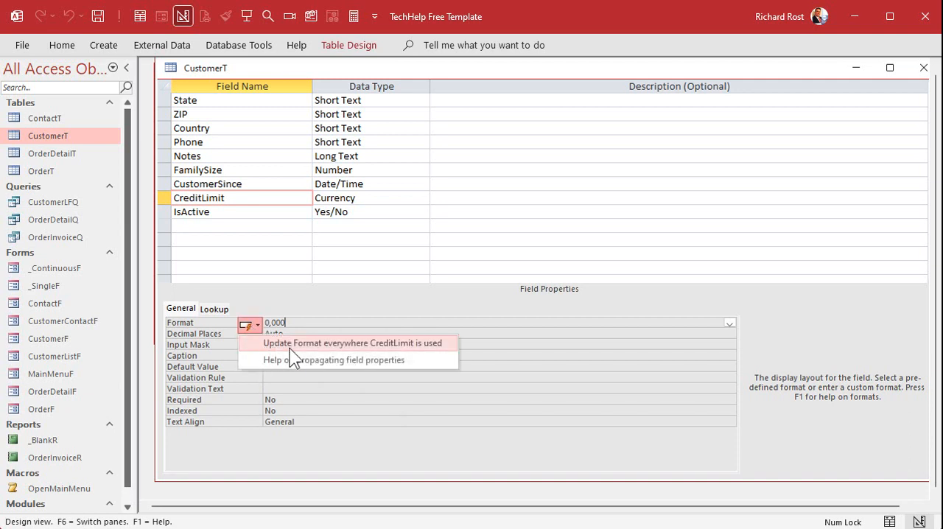
{"action": "mouse_move", "coordinate": [430, 351]}
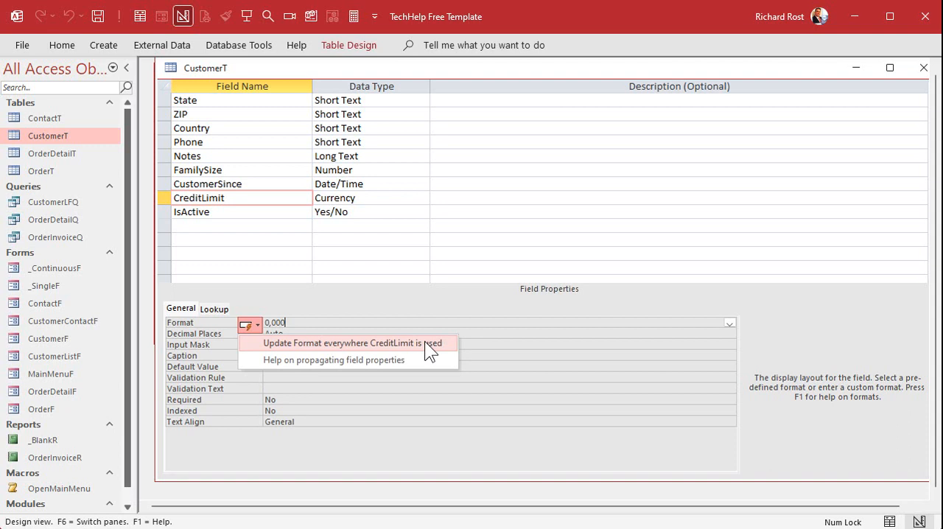
{"action": "left_click", "coordinate": [351, 342]}
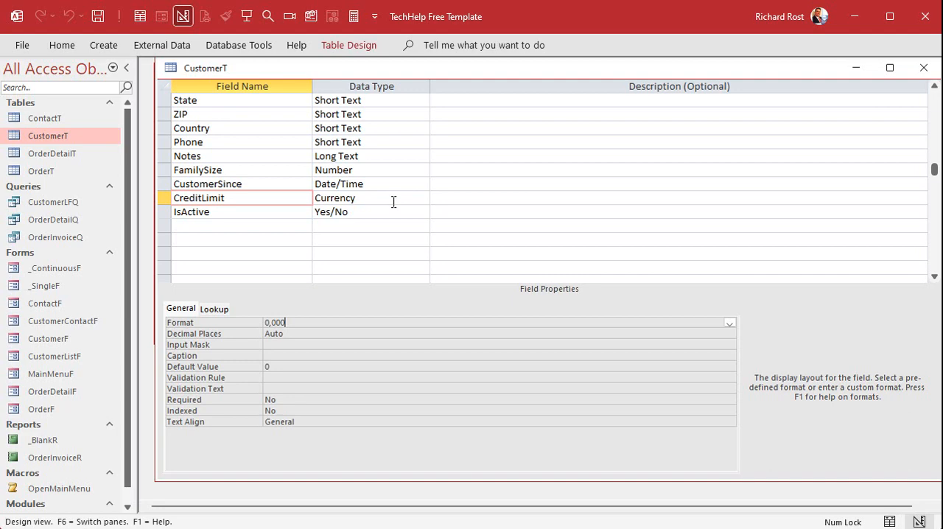
Save the table and enter 500.25 as the fourth customer's credit limit in the datasheet
{"action": "left_click", "coordinate": [140, 15]}
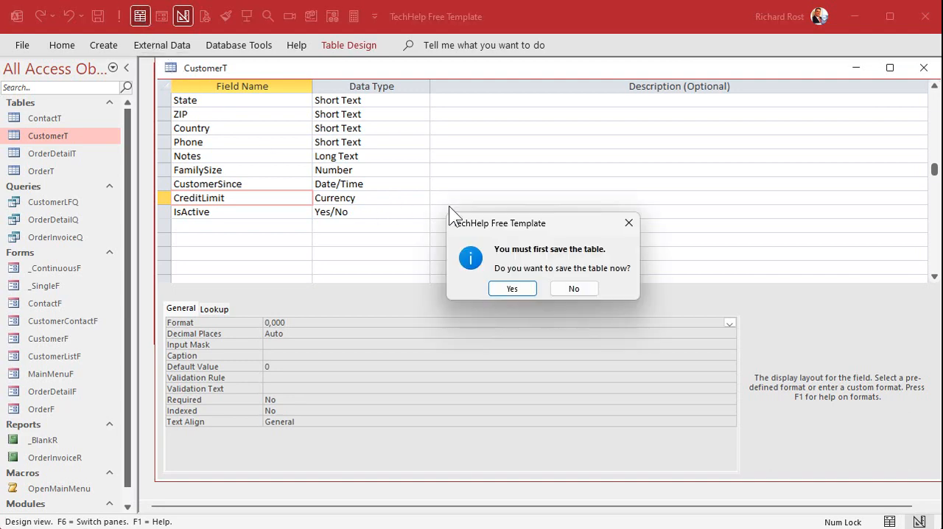
{"action": "left_click", "coordinate": [512, 289]}
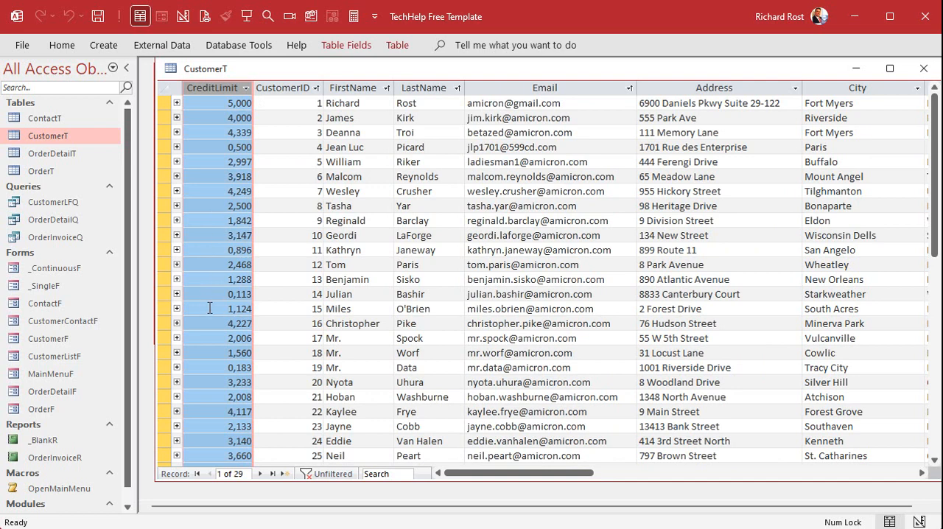
{"action": "left_click", "coordinate": [175, 146]}
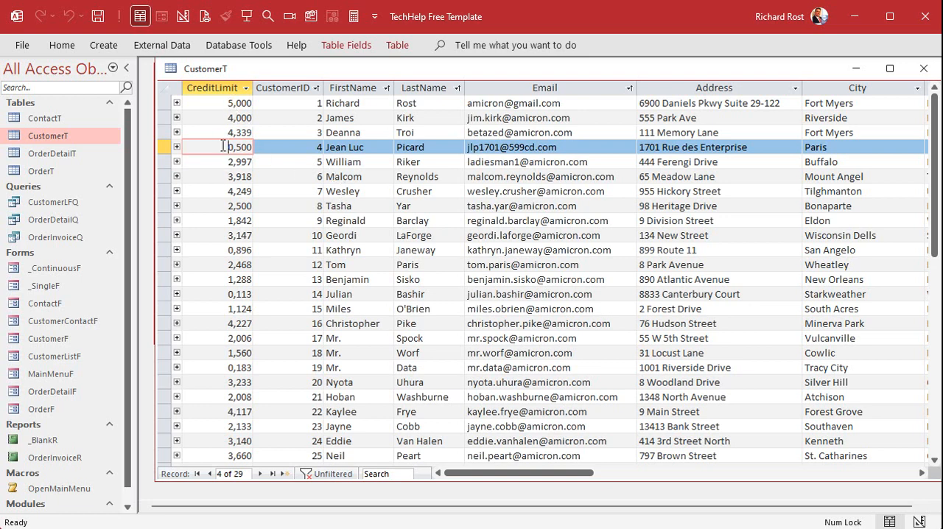
{"action": "type", "text": "500.25"}
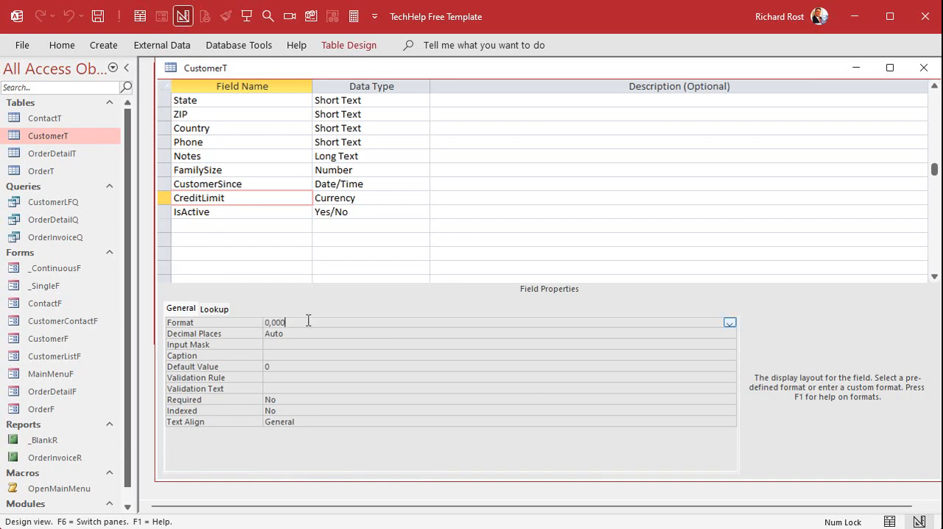
Change CreditLimit's format to #,### and check it in the datasheet
{"action": "key", "text": "shift+F2"}
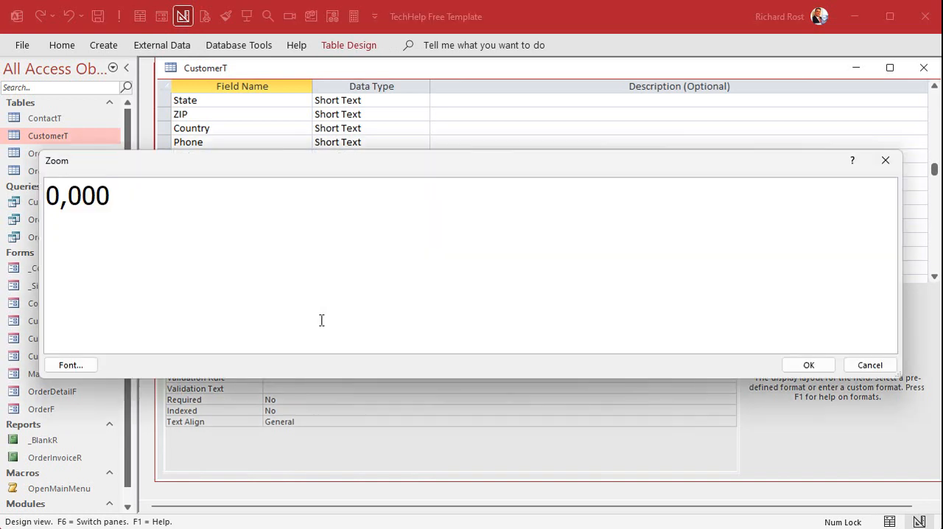
{"action": "triple_click", "coordinate": [77, 195]}
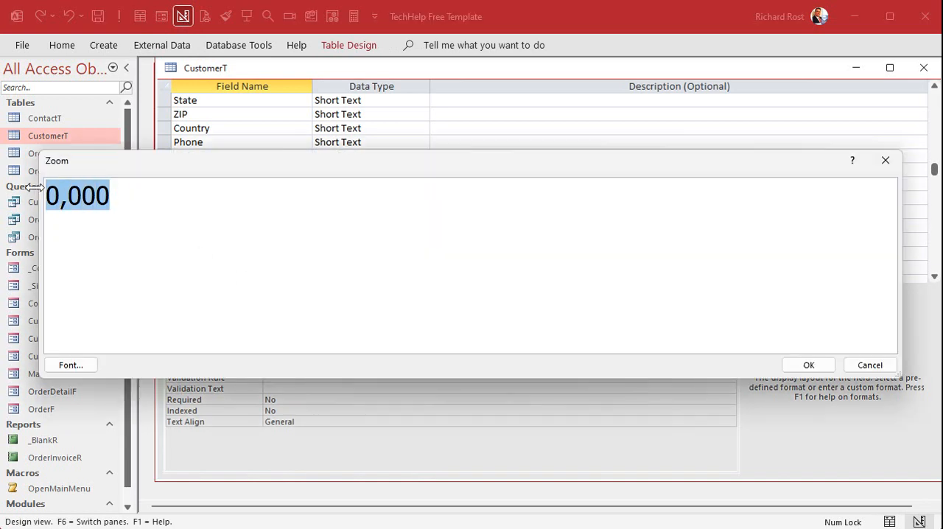
{"action": "type", "text": "#"}
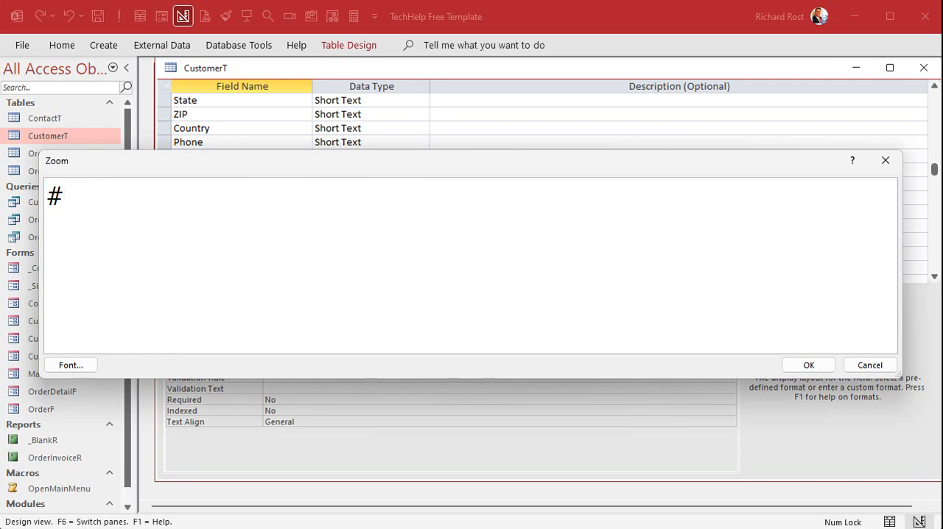
{"action": "type", "text": ",###"}
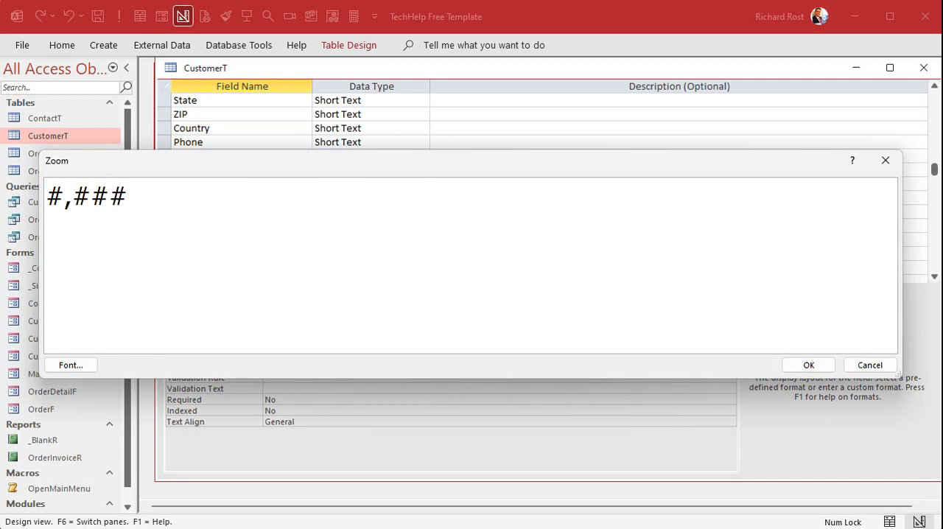
{"action": "left_click", "coordinate": [807, 365]}
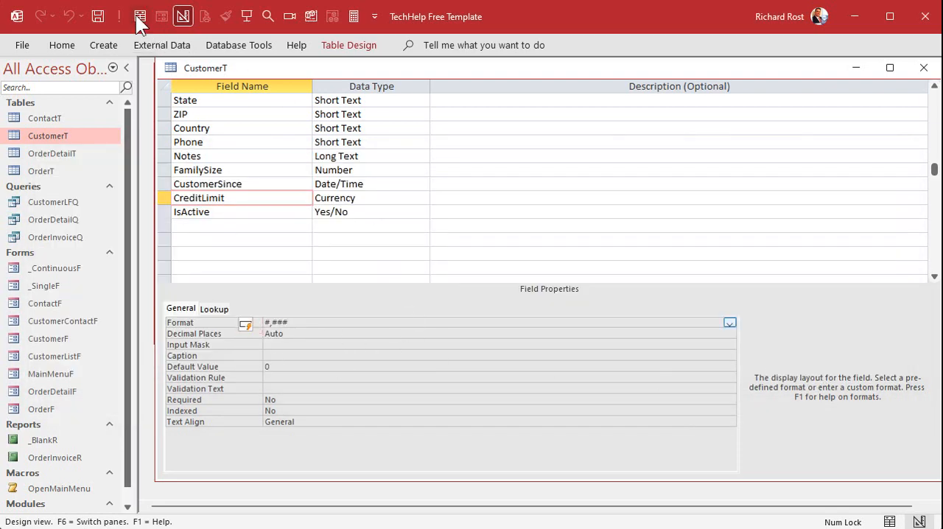
{"action": "left_click", "coordinate": [140, 16]}
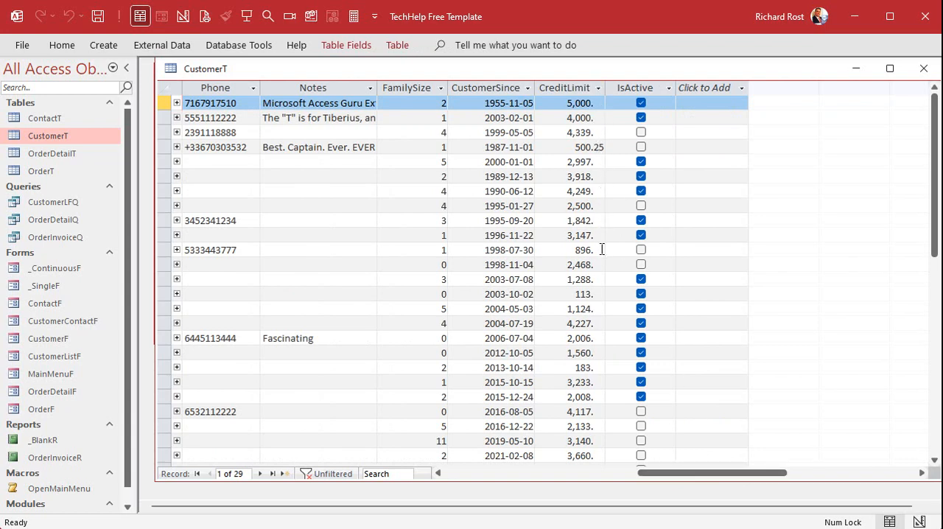
Back in design, refine the format to #,##0.00
{"action": "left_click", "coordinate": [183, 16]}
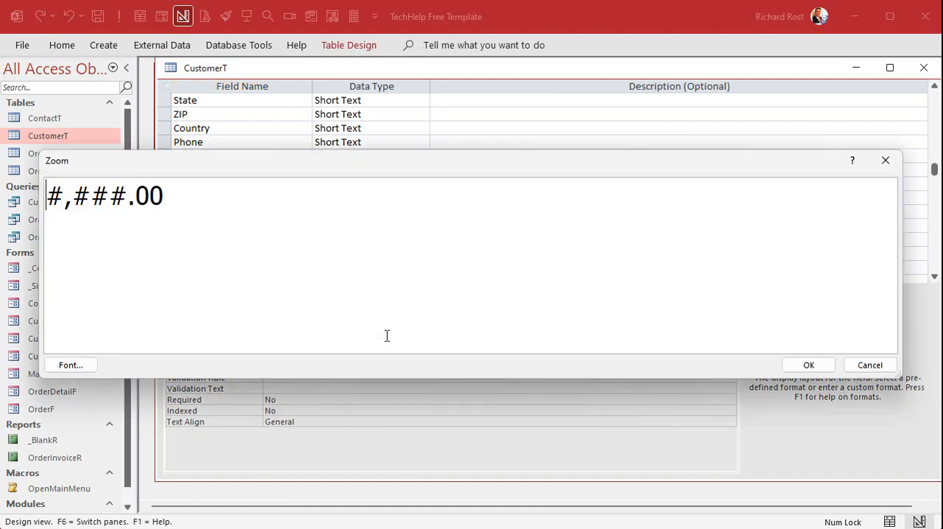
{"action": "double_click", "coordinate": [85, 194]}
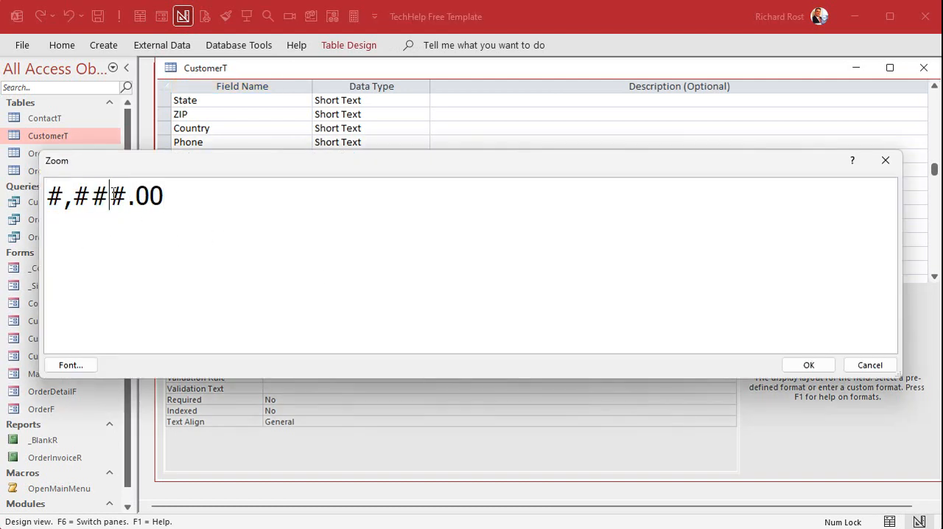
{"action": "type", "text": "0"}
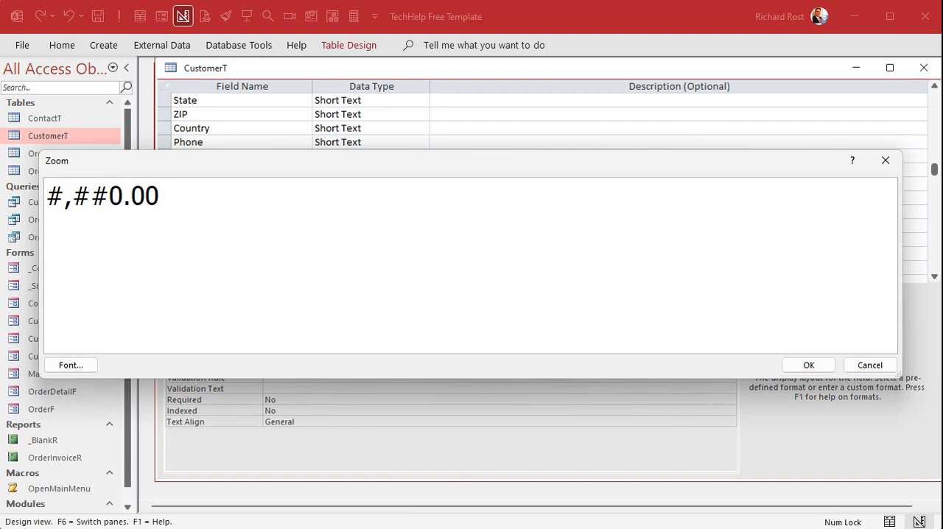
{"action": "left_click", "coordinate": [112, 196]}
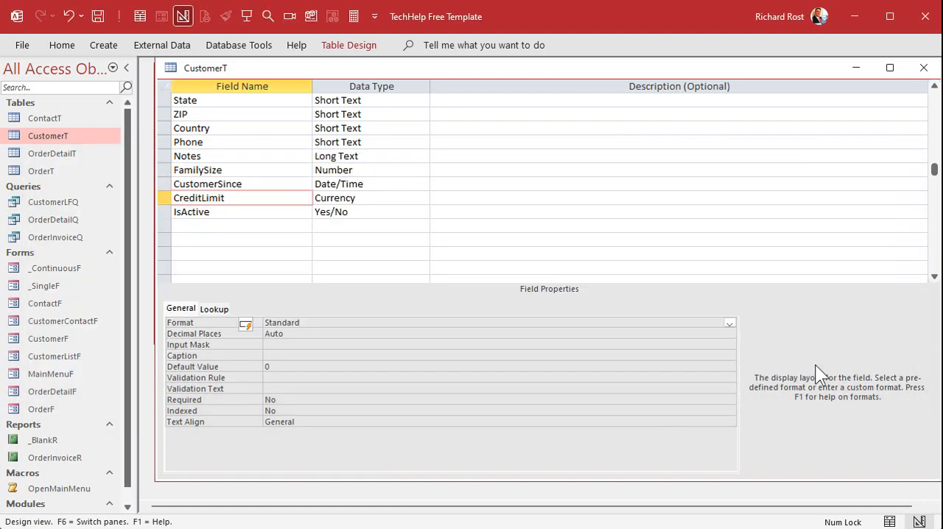
{"action": "mouse_move", "coordinate": [180, 327]}
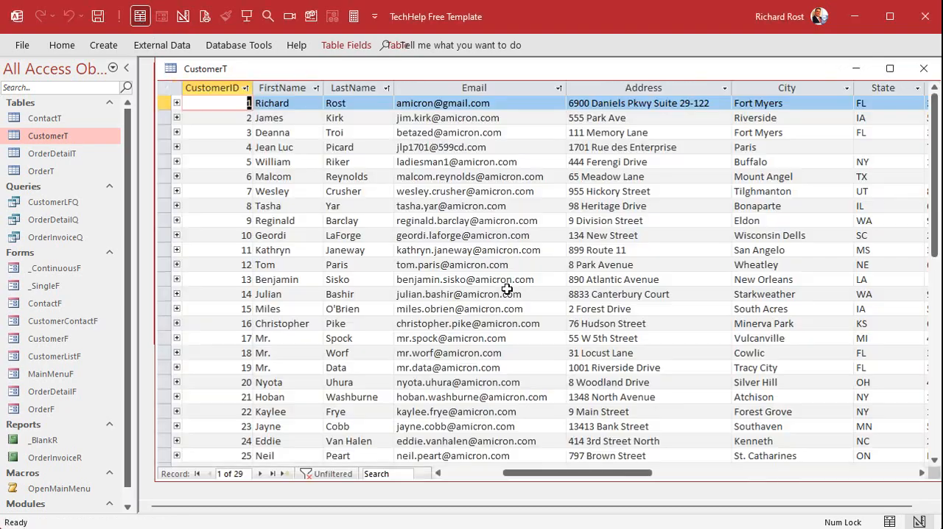
Set Jean Luc's CreditLimit to 5000000, shown as 5,000,000.00
{"action": "scroll", "scroll_direction": "right", "scroll_amount": 3}
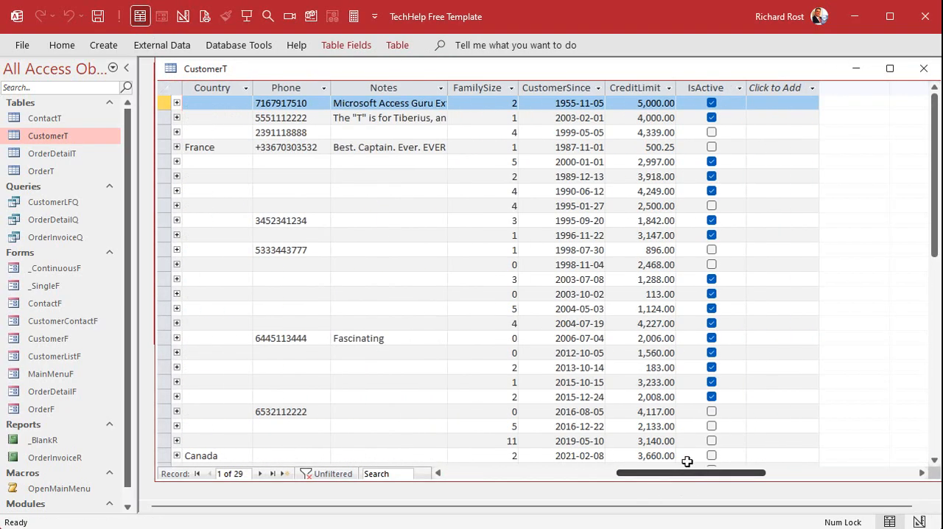
{"action": "left_click", "coordinate": [634, 88]}
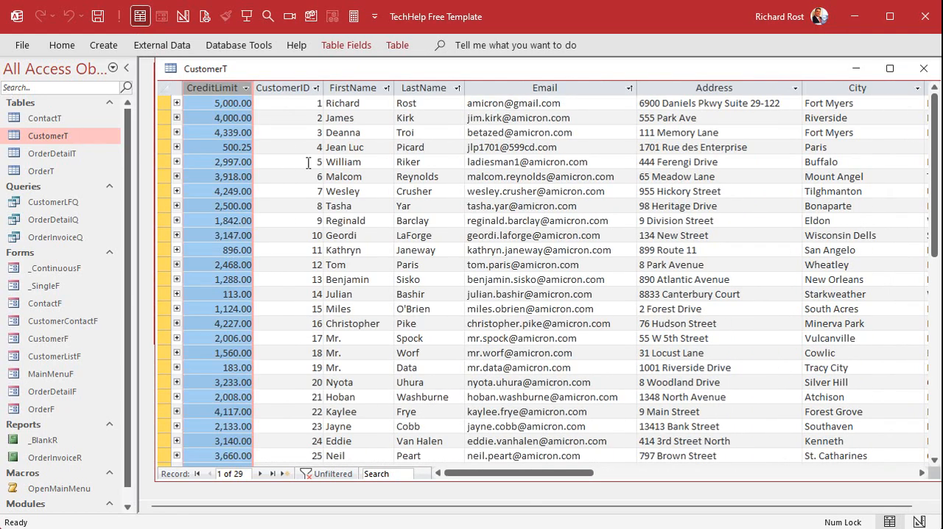
{"action": "mouse_move", "coordinate": [306, 162]}
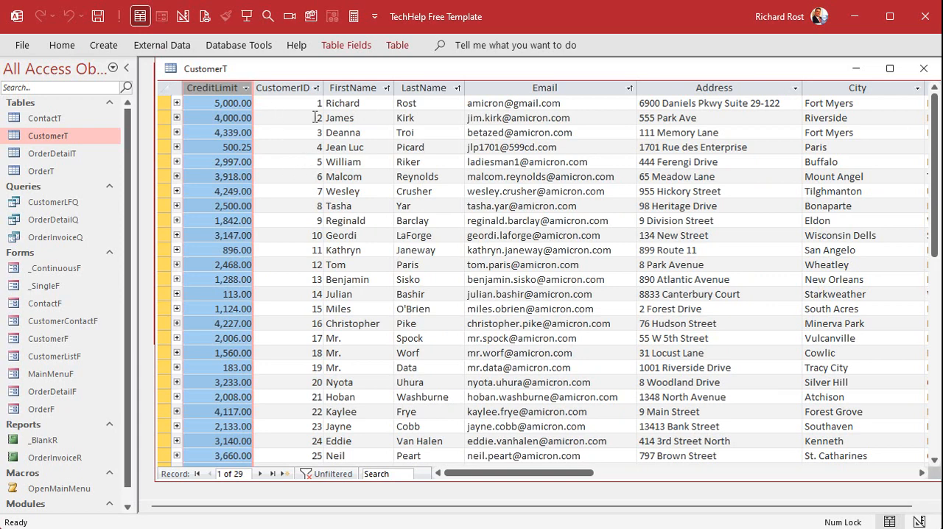
{"action": "mouse_move", "coordinate": [510, 151]}
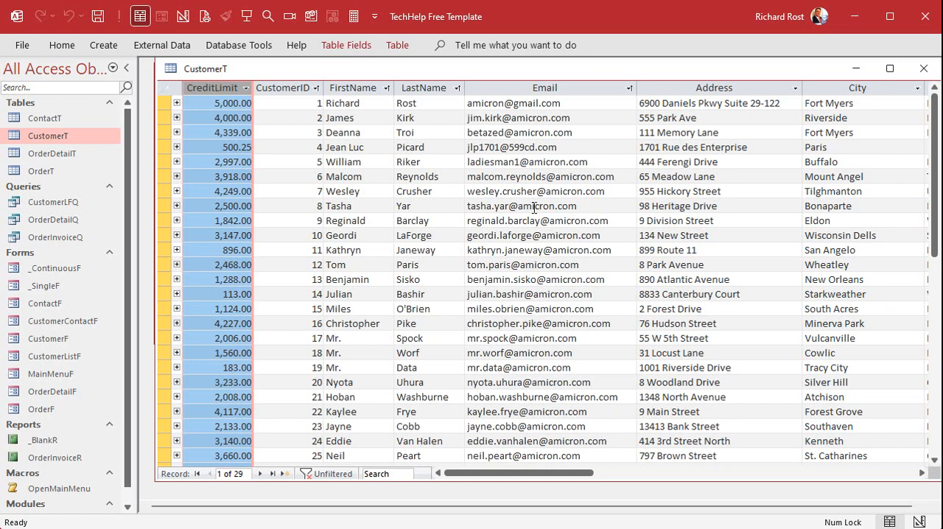
{"action": "mouse_move", "coordinate": [366, 186]}
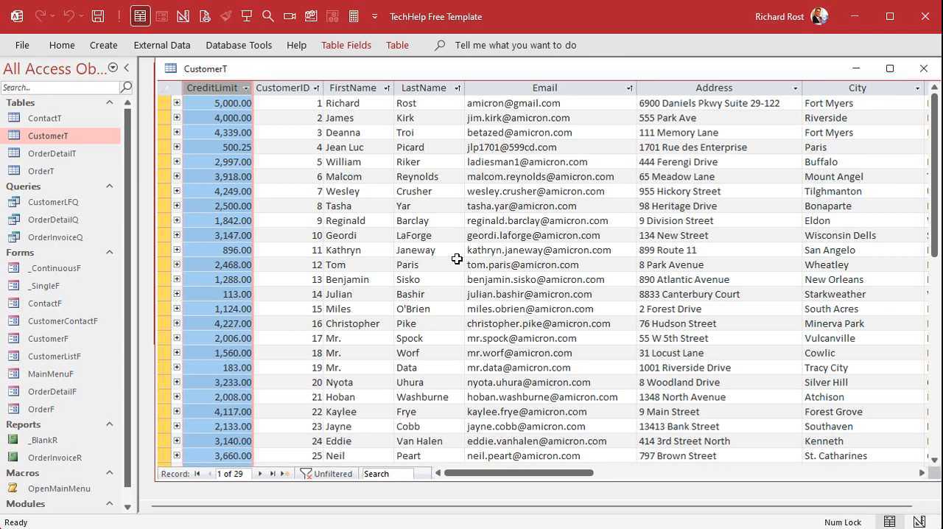
{"action": "left_click", "coordinate": [213, 146]}
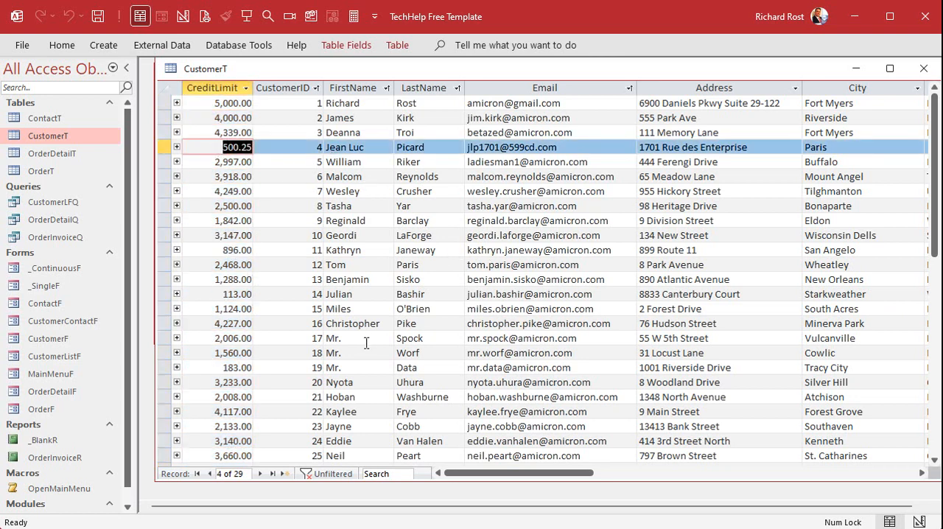
{"action": "type", "text": "95"}
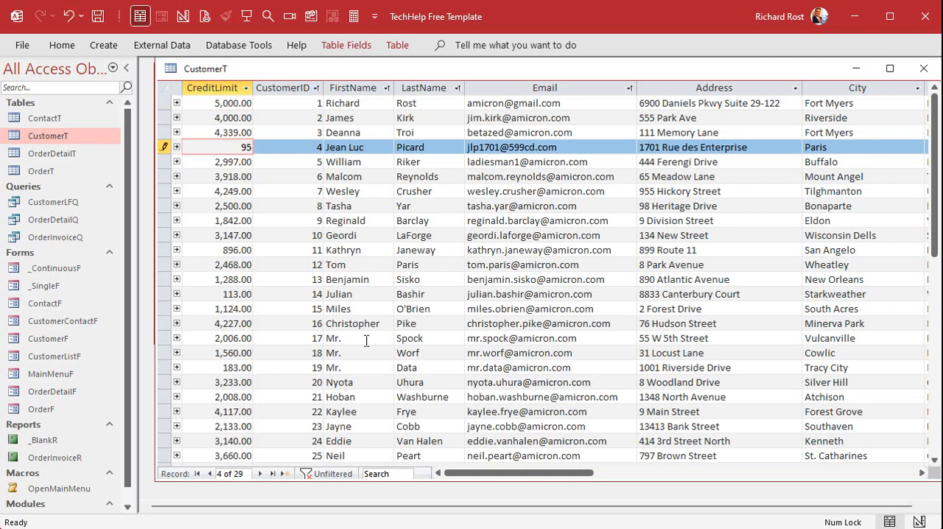
{"action": "left_click", "coordinate": [216, 146]}
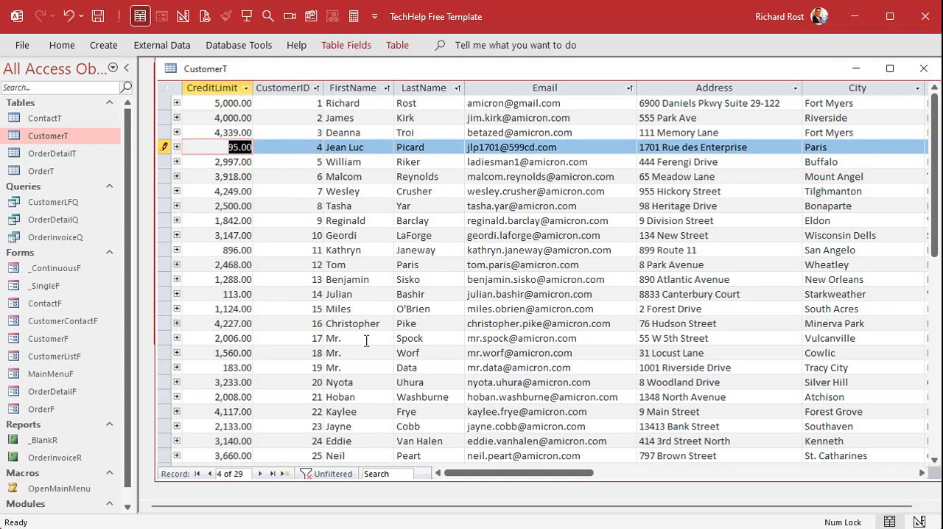
{"action": "type", "text": "5"}
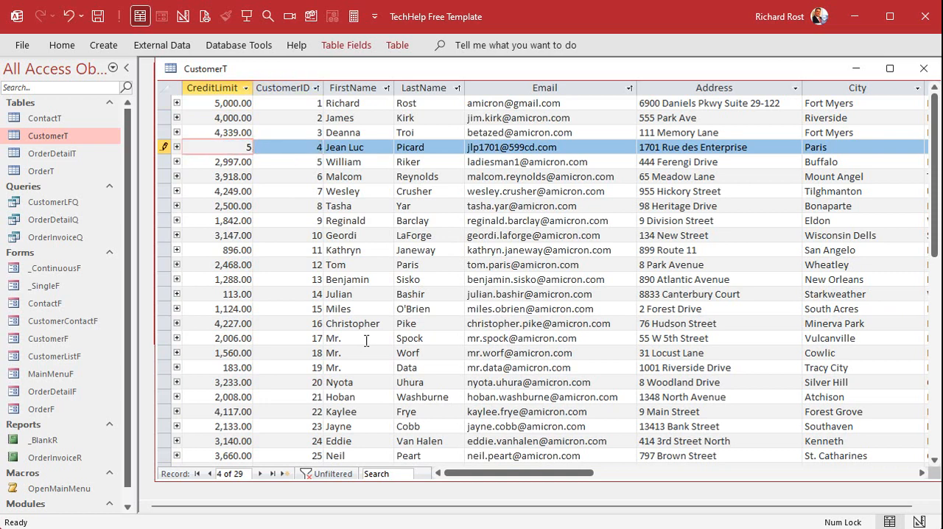
{"action": "type", "text": "0000000.00"}
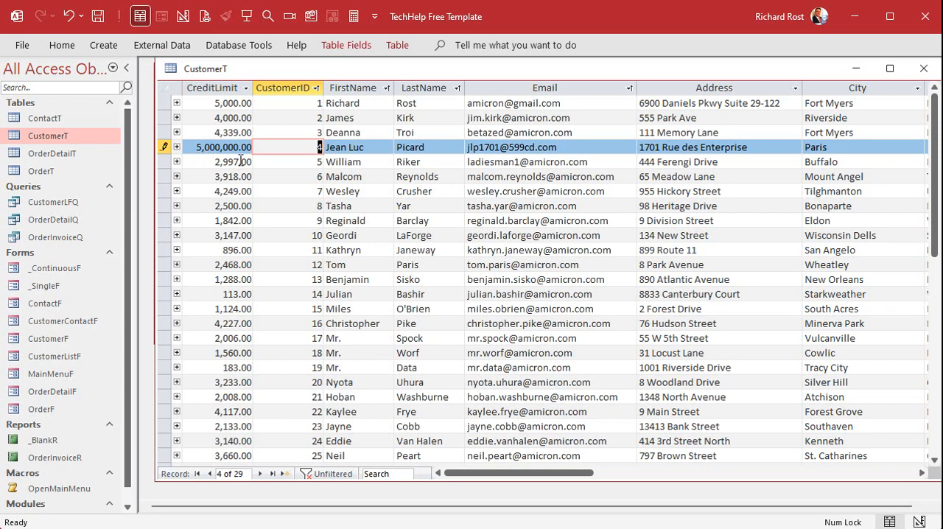
Give CreditLimit the two-section format #,###.00;(#,###.00) for parenthesized negatives
{"action": "right_click", "coordinate": [206, 68]}
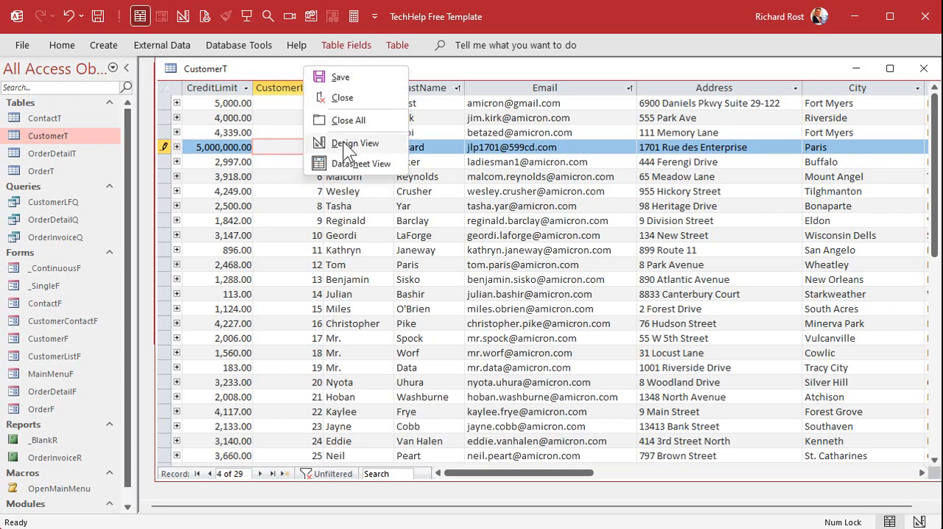
{"action": "left_click", "coordinate": [356, 143]}
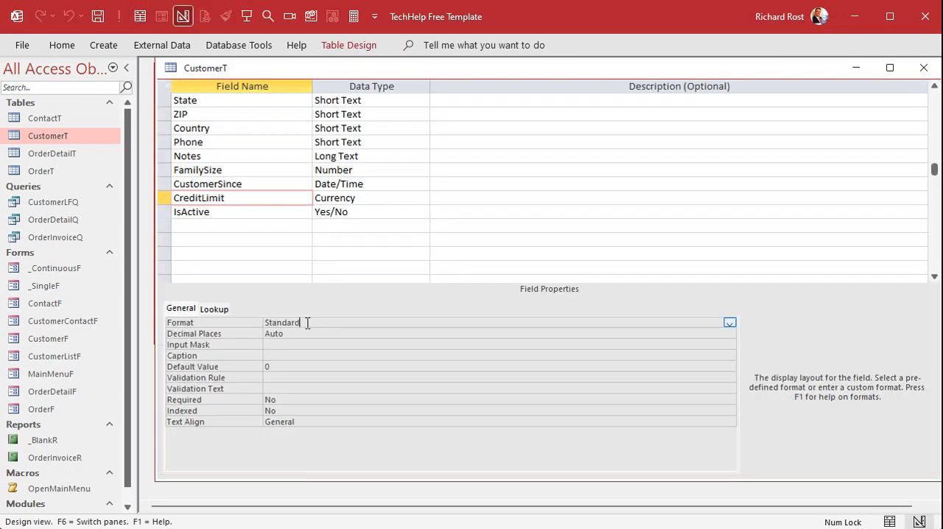
{"action": "key", "text": "shift+F2"}
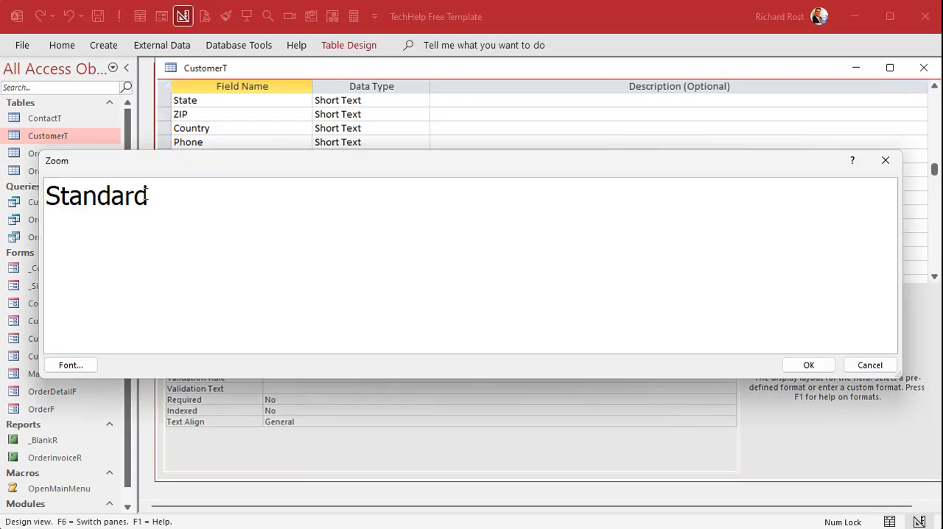
{"action": "type", "text": "#"}
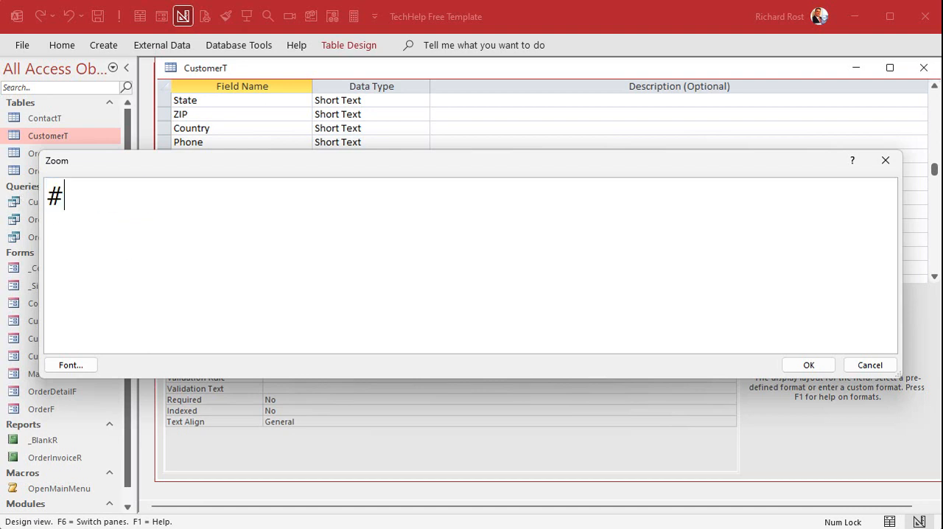
{"action": "type", "text": ",###.0"}
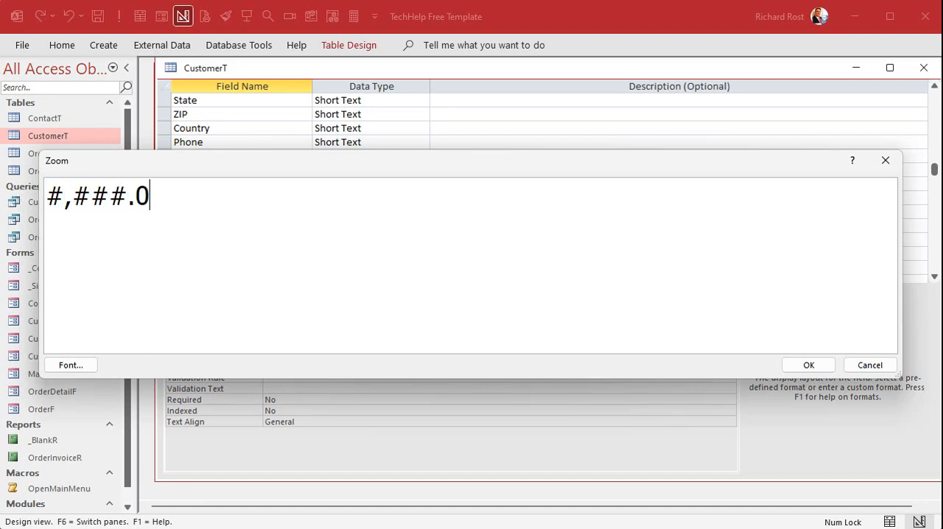
{"action": "type", "text": "0"}
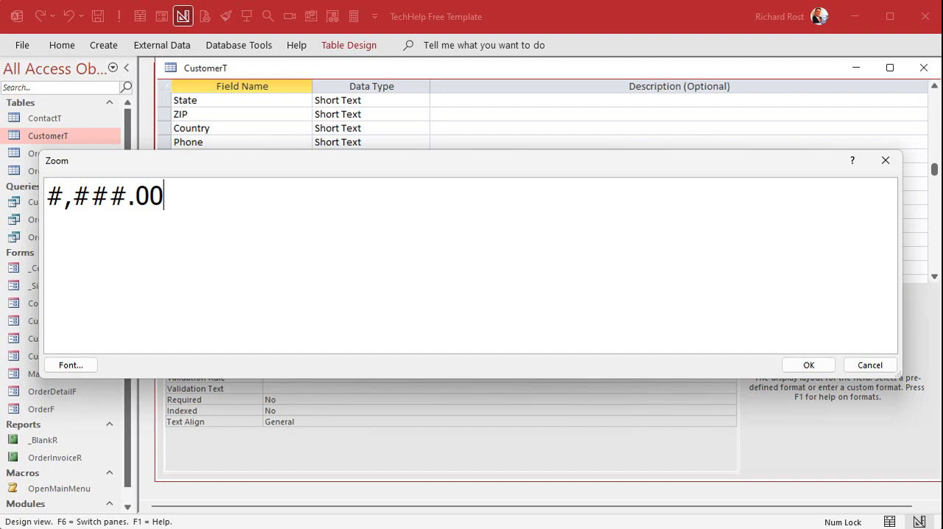
{"action": "type", "text": ";"}
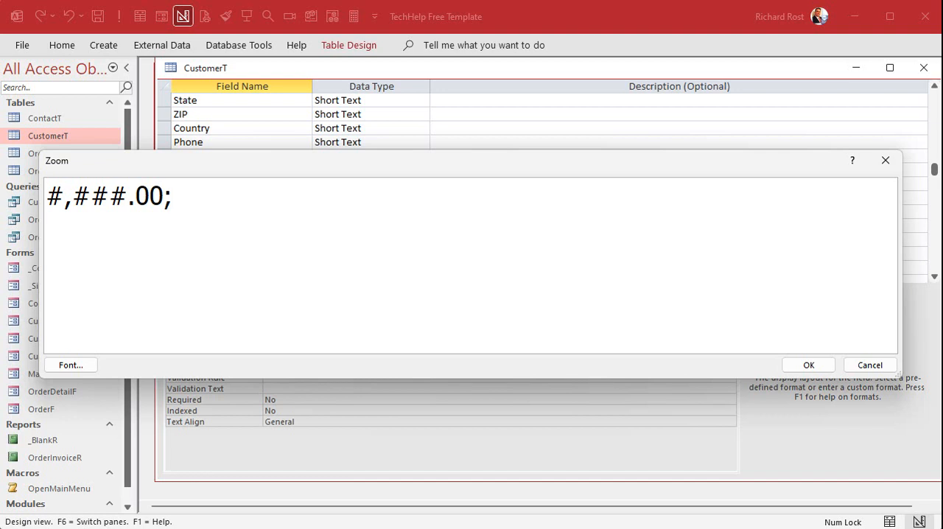
{"action": "left_click", "coordinate": [169, 196]}
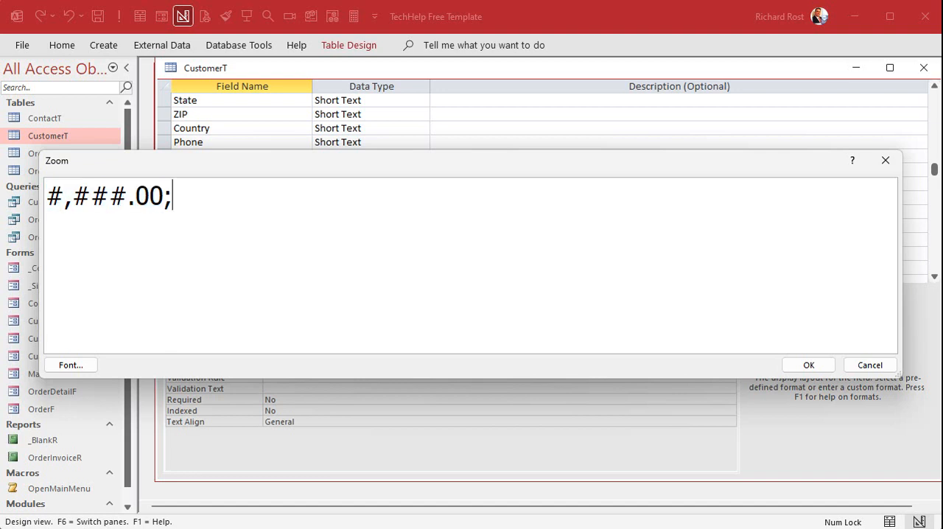
{"action": "type", "text": "(#,###.00"}
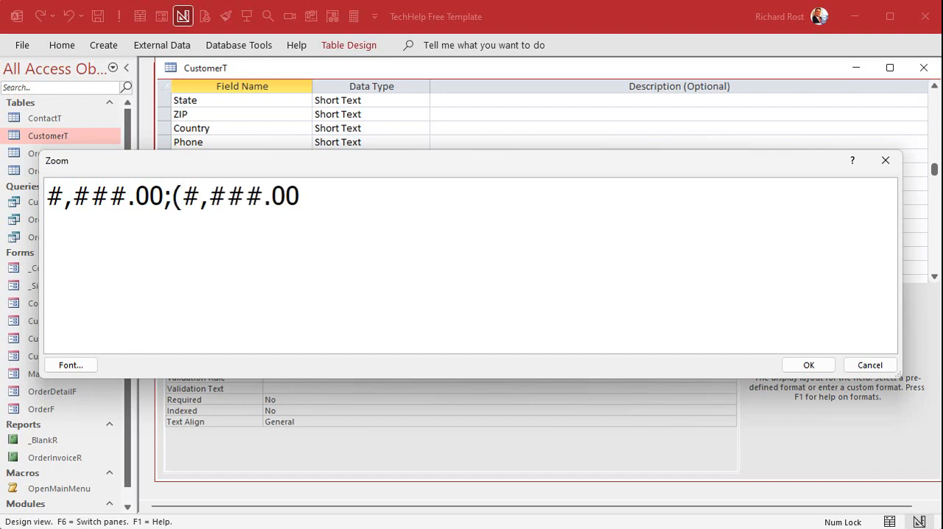
{"action": "type", "text": ")"}
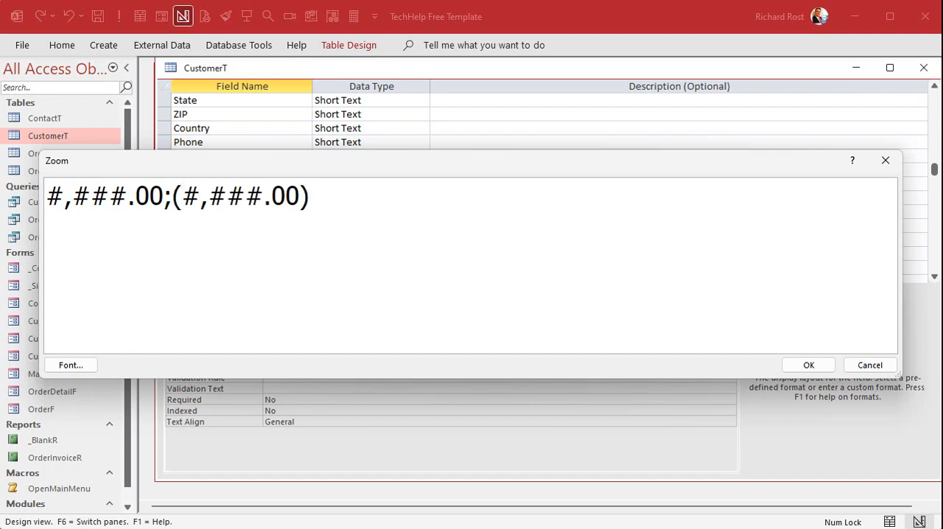
{"action": "mouse_move", "coordinate": [280, 293]}
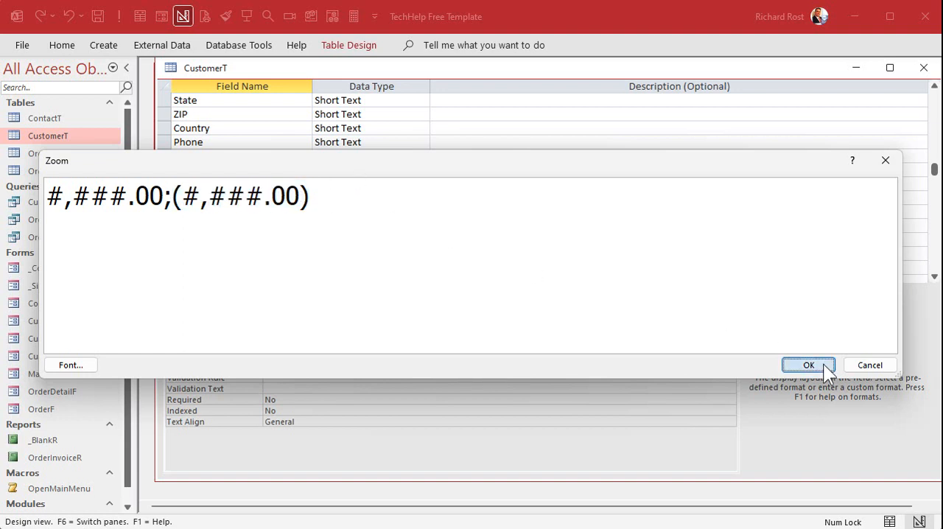
{"action": "left_click", "coordinate": [808, 365]}
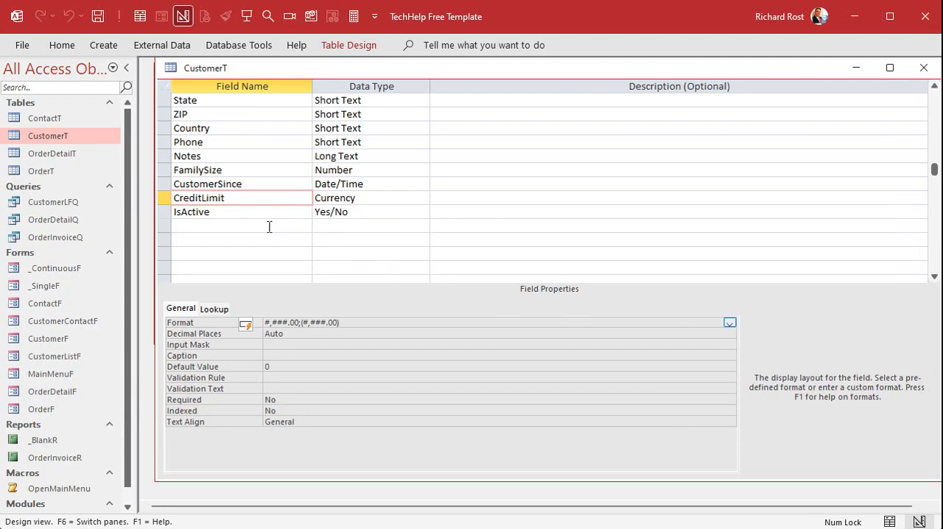
Test a -.25 credit limit in the datasheet, displayed as (.25)
{"action": "left_click", "coordinate": [140, 17]}
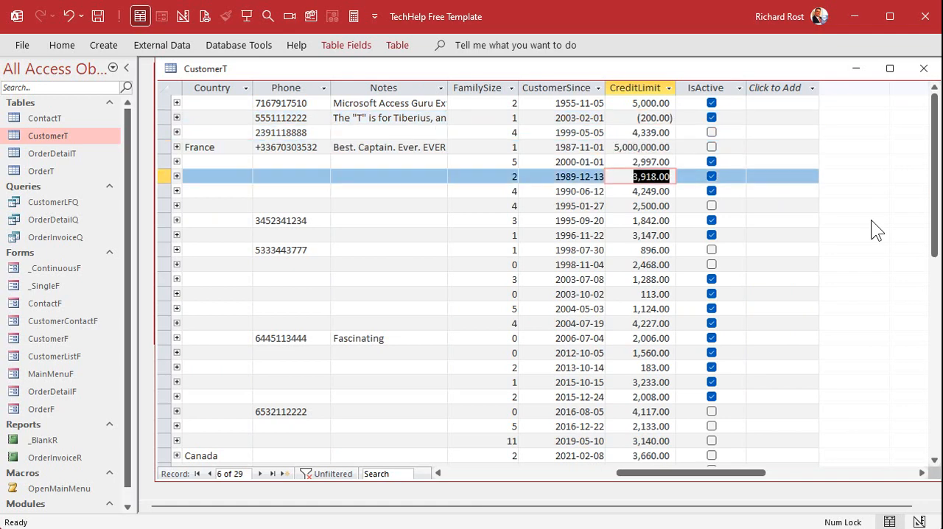
{"action": "type", "text": "-.25"}
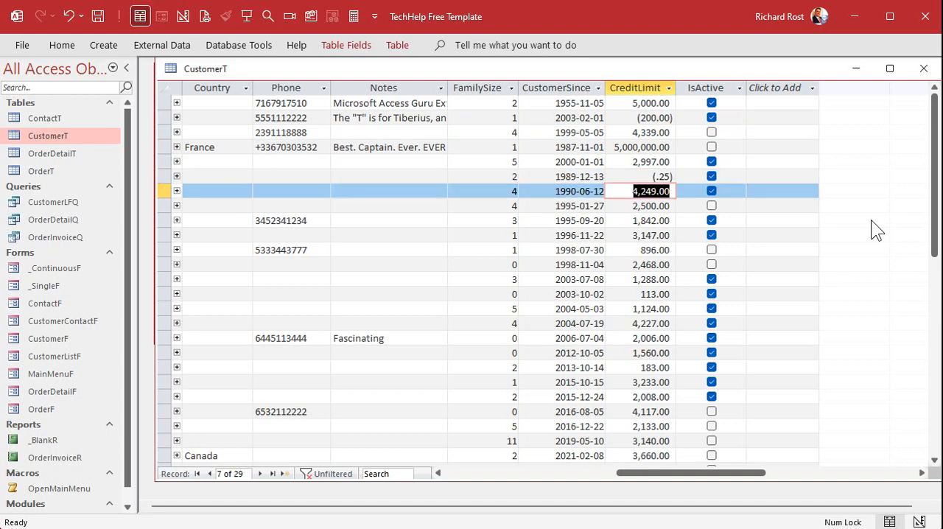
{"action": "left_click", "coordinate": [183, 16]}
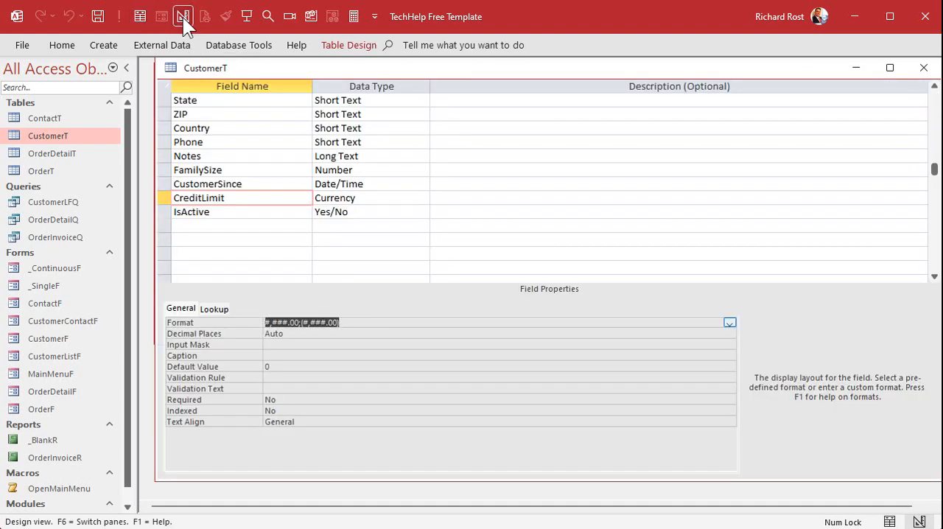
Append [Red] to the negative section and check the red negatives in the datasheet
{"action": "left_click", "coordinate": [353, 321]}
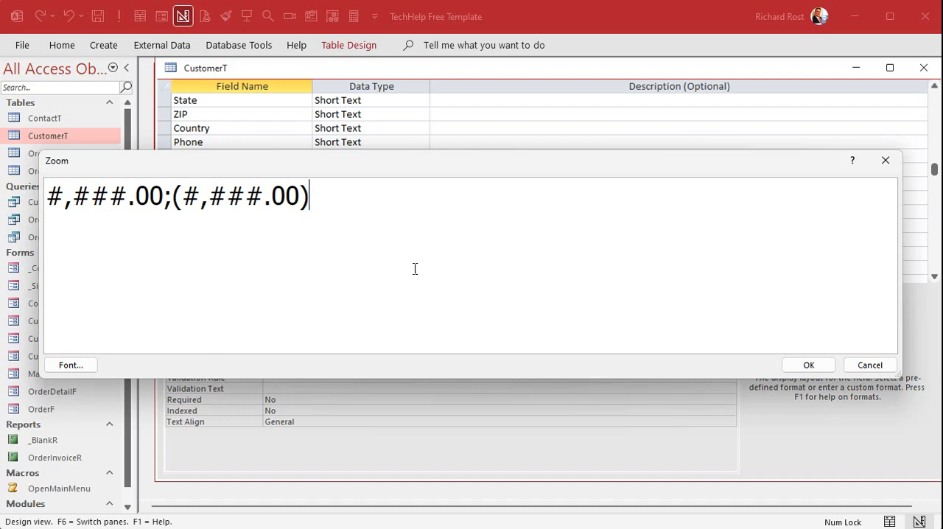
{"action": "type", "text": "["}
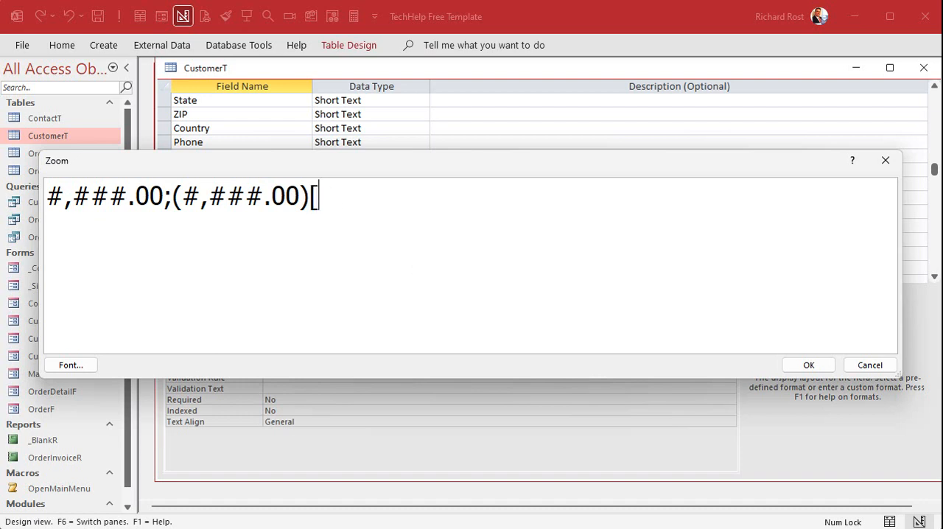
{"action": "type", "text": "Red]"}
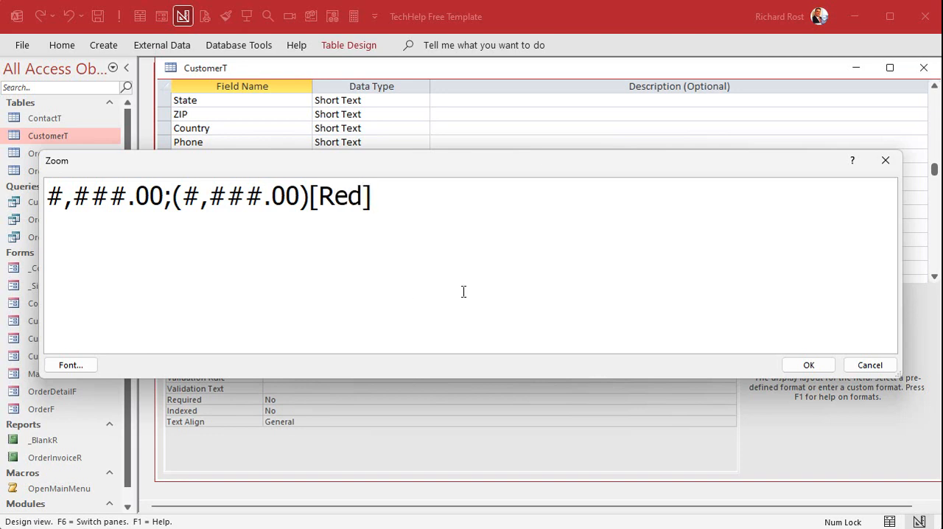
{"action": "left_click", "coordinate": [807, 365]}
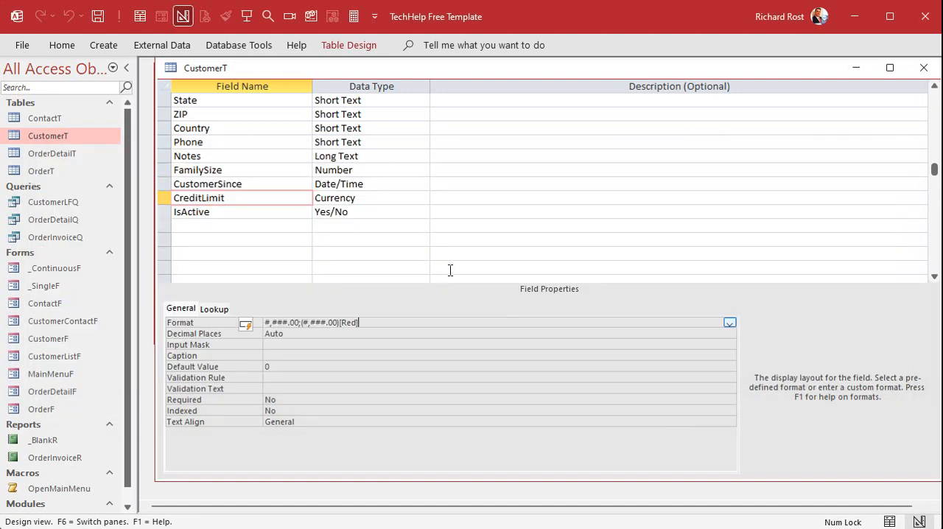
{"action": "mouse_move", "coordinate": [175, 50]}
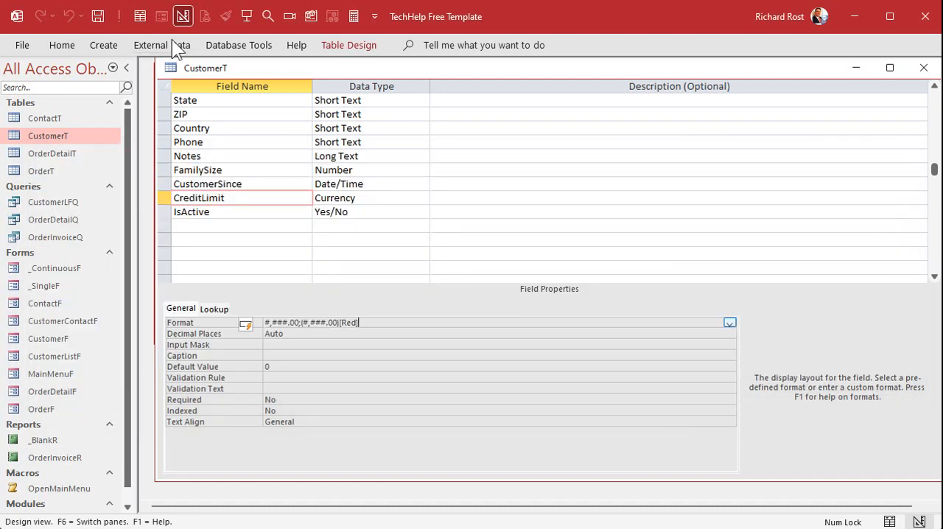
{"action": "left_click", "coordinate": [140, 15]}
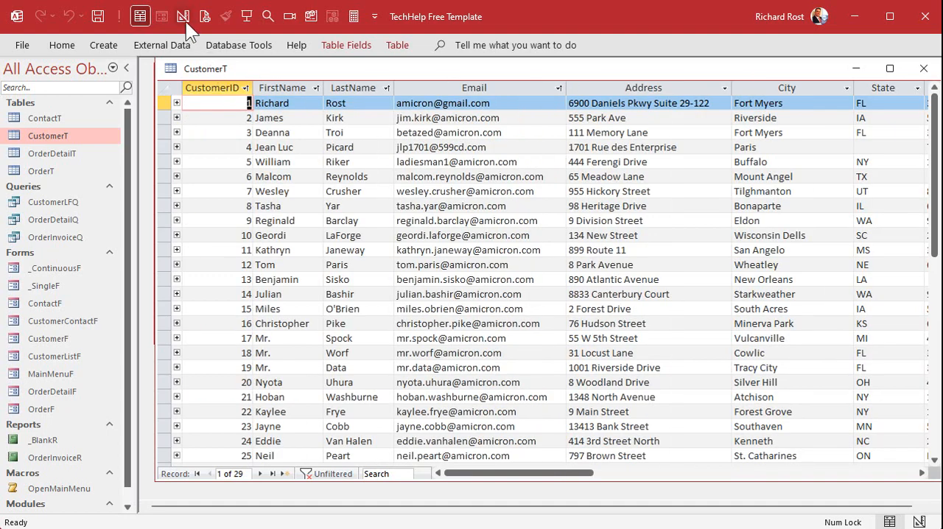
{"action": "left_click", "coordinate": [182, 15]}
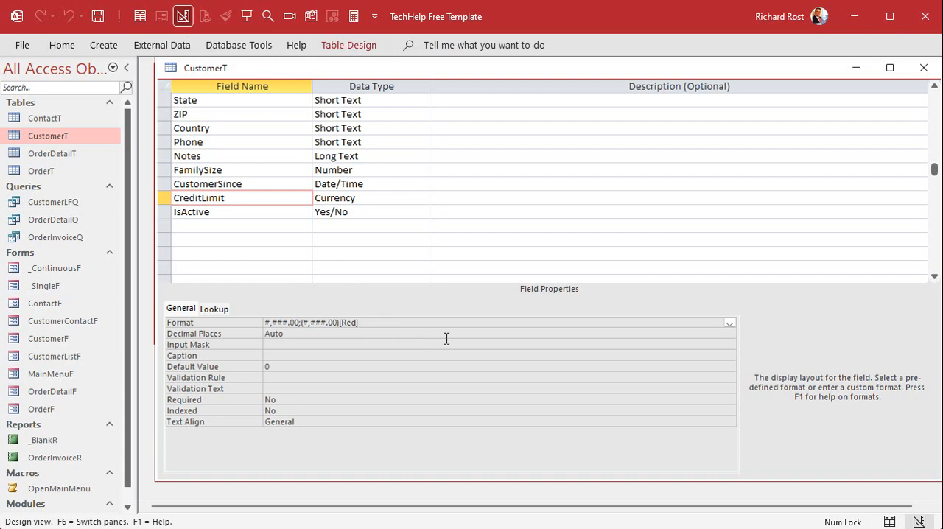
Add a third ;- section so zero limits show as a dash, and save the design
{"action": "left_click", "coordinate": [354, 321]}
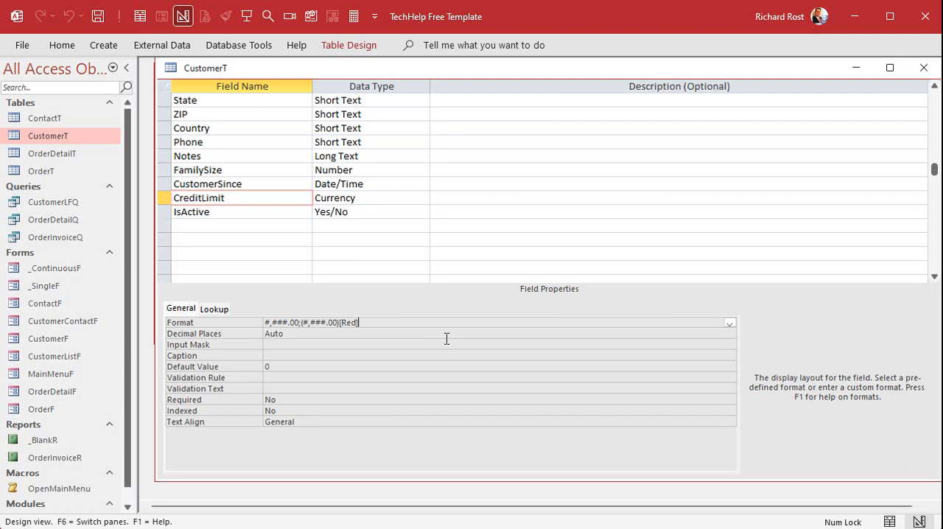
{"action": "key", "text": "shift+F2"}
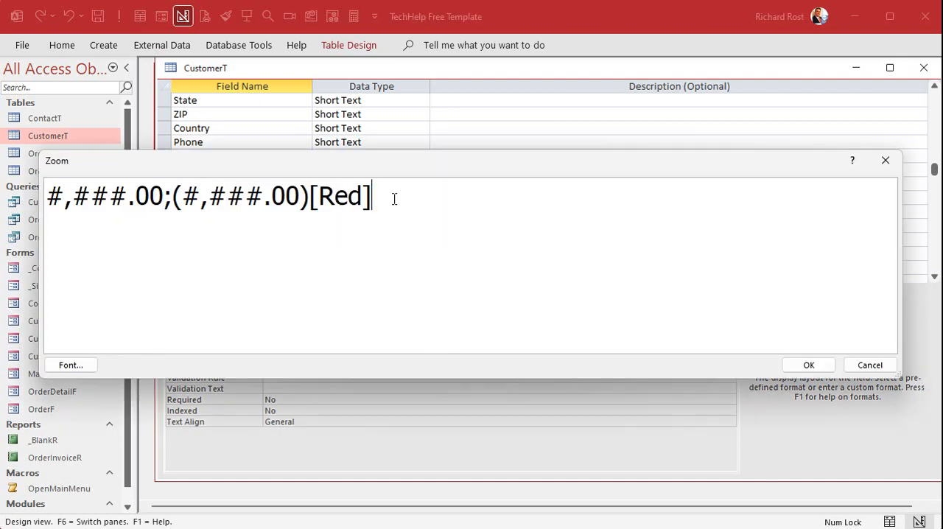
{"action": "type", "text": ";"}
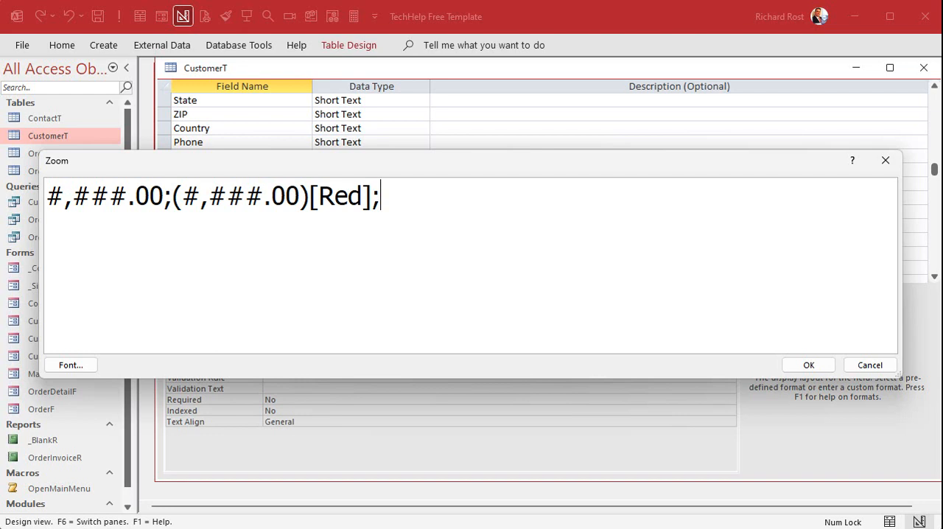
{"action": "type", "text": "-"}
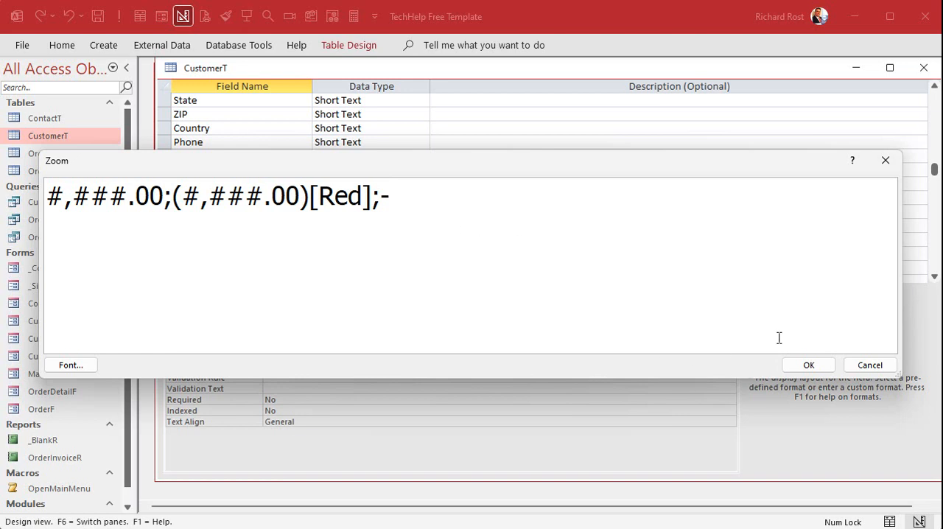
{"action": "left_click", "coordinate": [807, 366]}
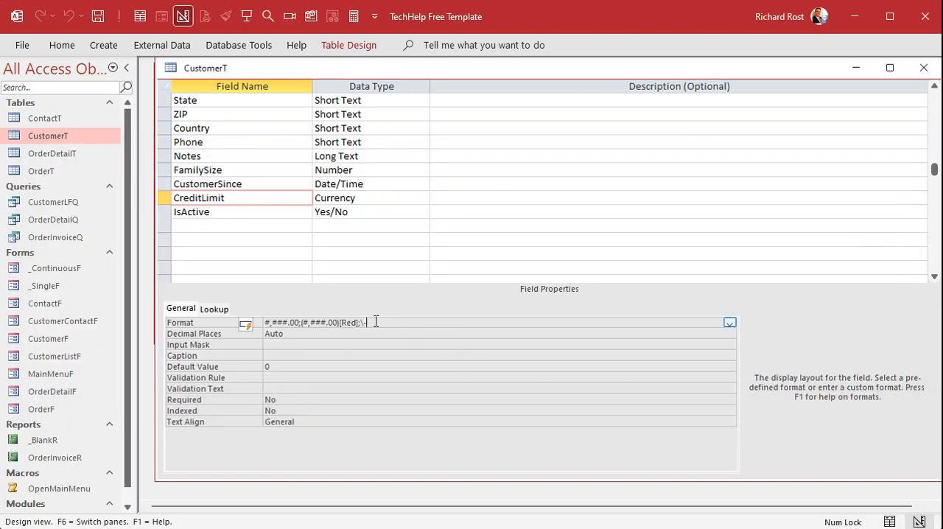
{"action": "mouse_move", "coordinate": [350, 302]}
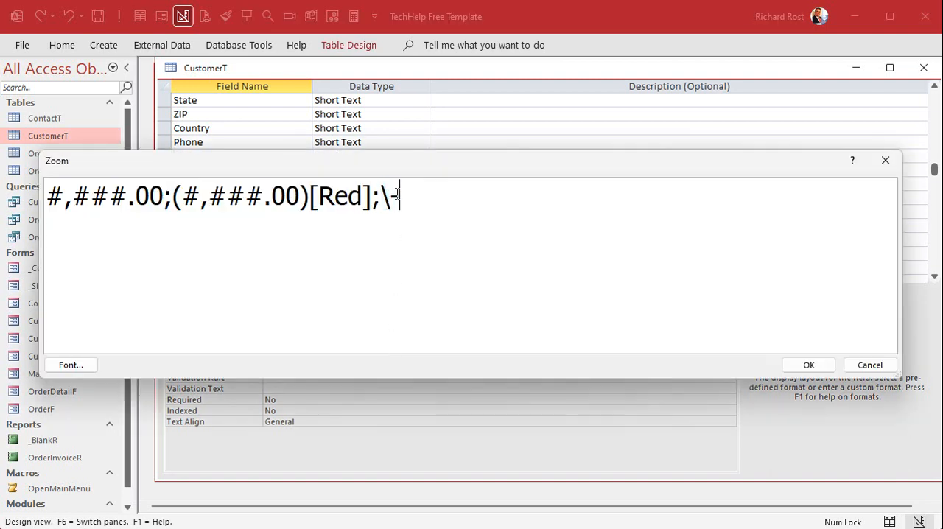
{"action": "left_click", "coordinate": [808, 365]}
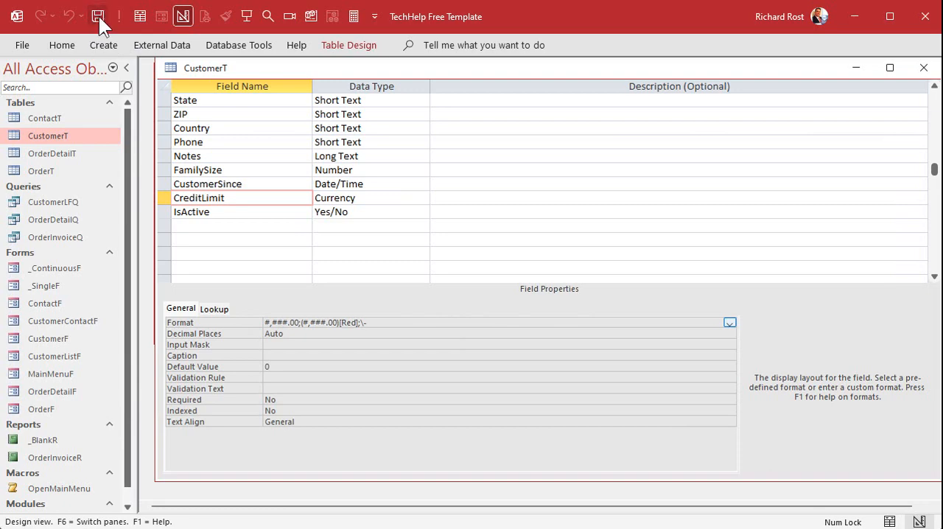
{"action": "left_click", "coordinate": [138, 15]}
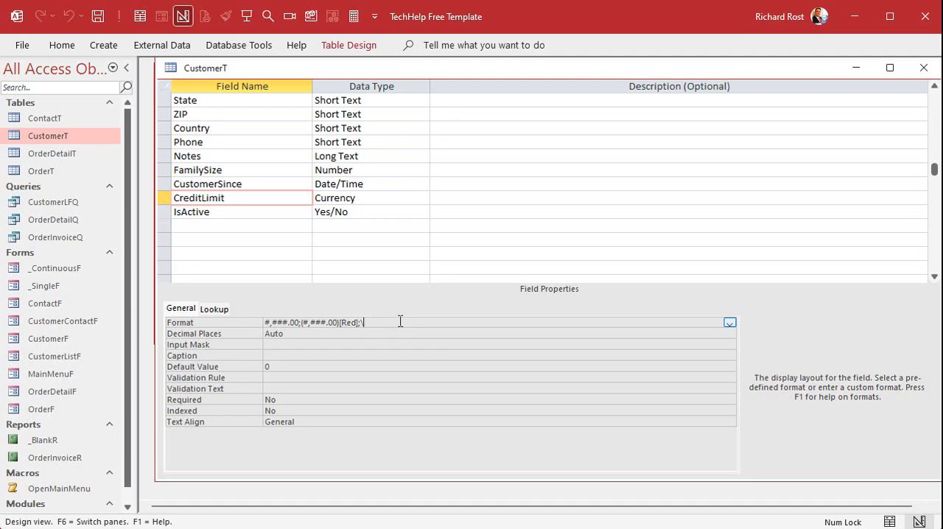
Make the zero section "---"[Green] and check the green dashes in the records
{"action": "type", "text": "---\""}
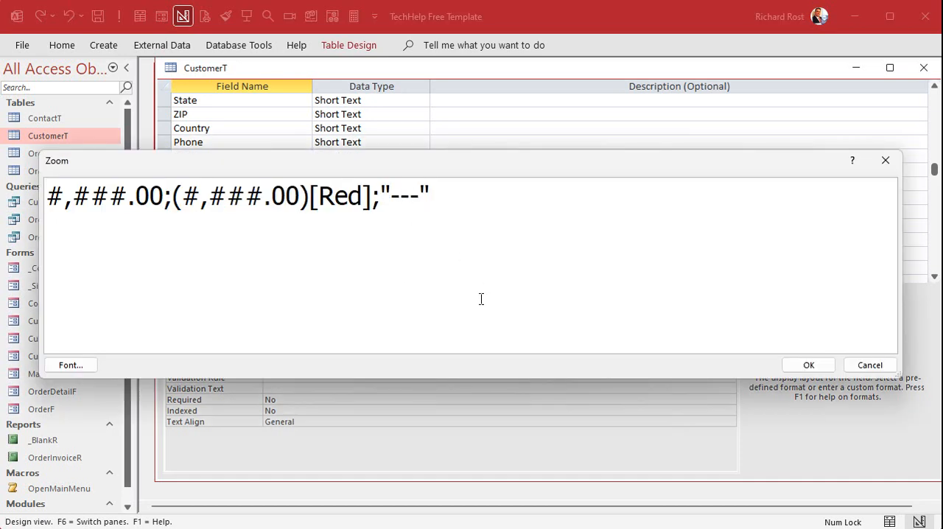
{"action": "type", "text": "[Green"}
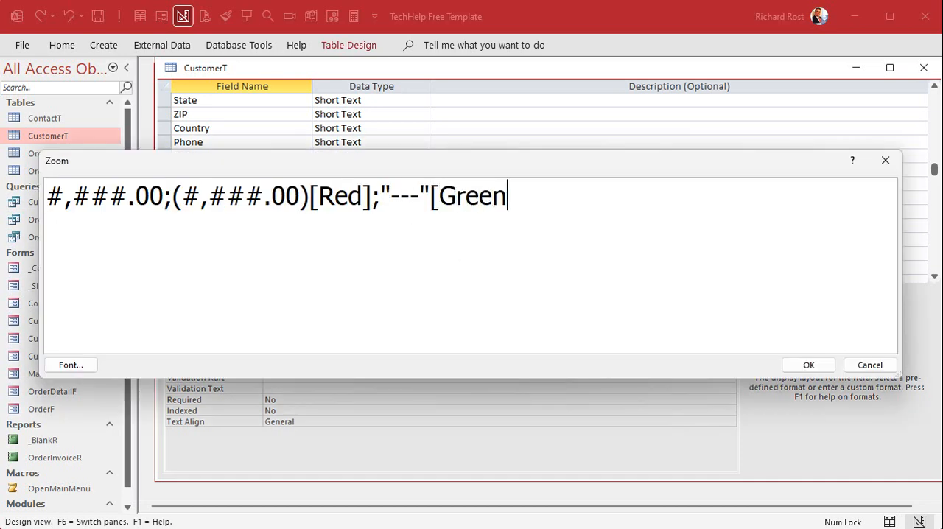
{"action": "type", "text": "]"}
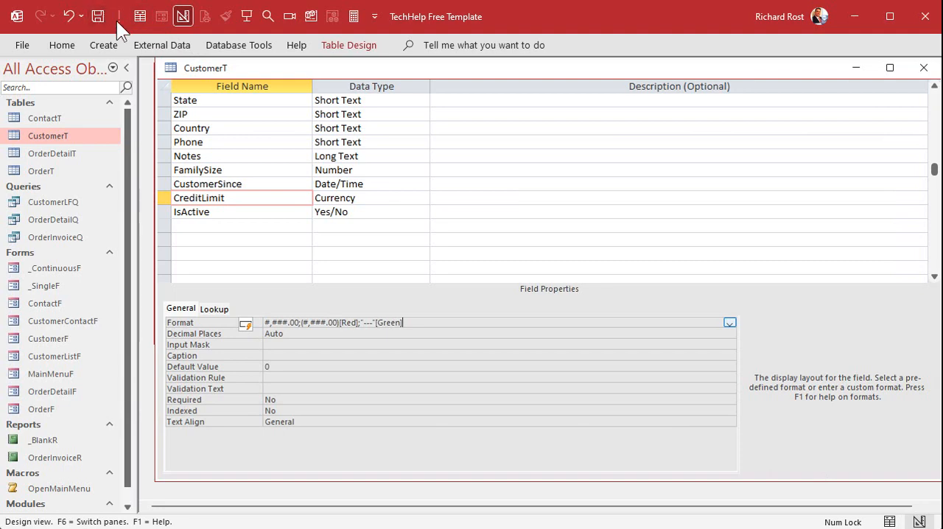
{"action": "left_click", "coordinate": [139, 16]}
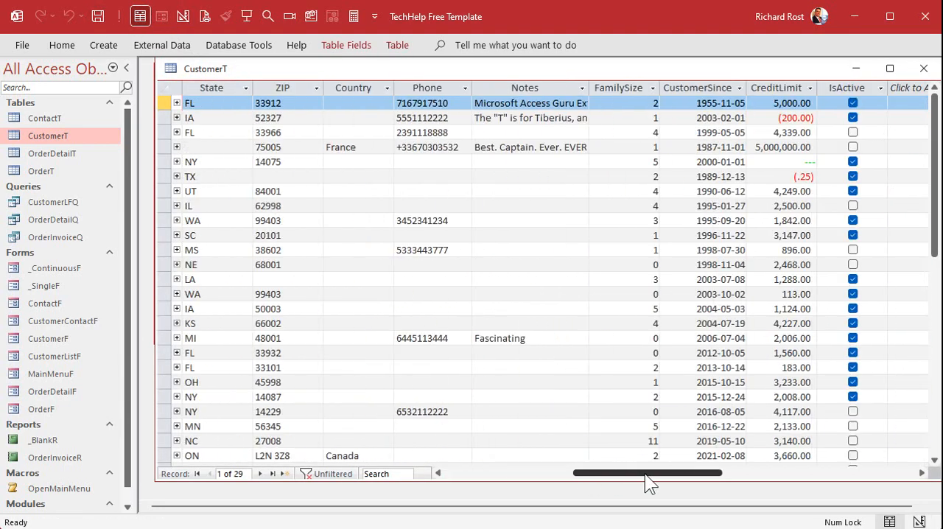
{"action": "scroll", "scroll_direction": "right", "scroll_amount": 3}
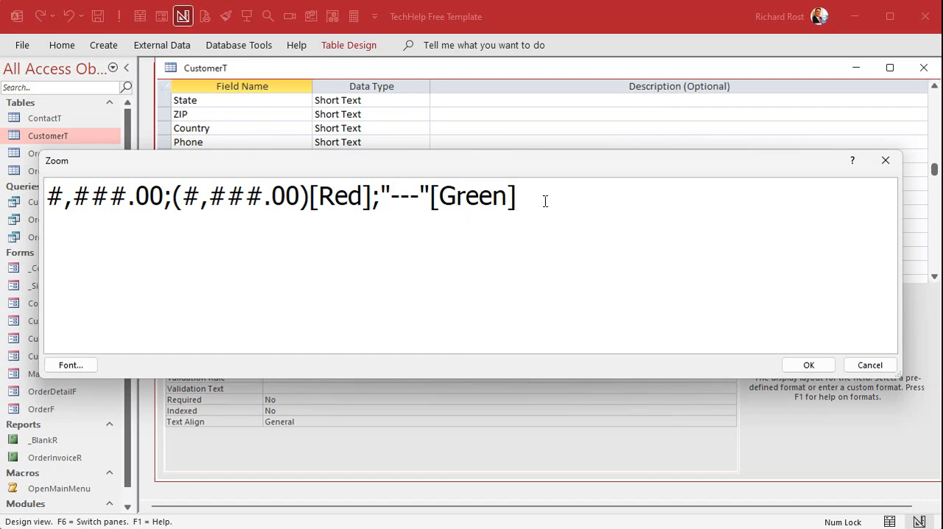
Append a fourth ;"None"[Blue] section for nulls and view the CustomerT records
{"action": "left_click", "coordinate": [515, 196]}
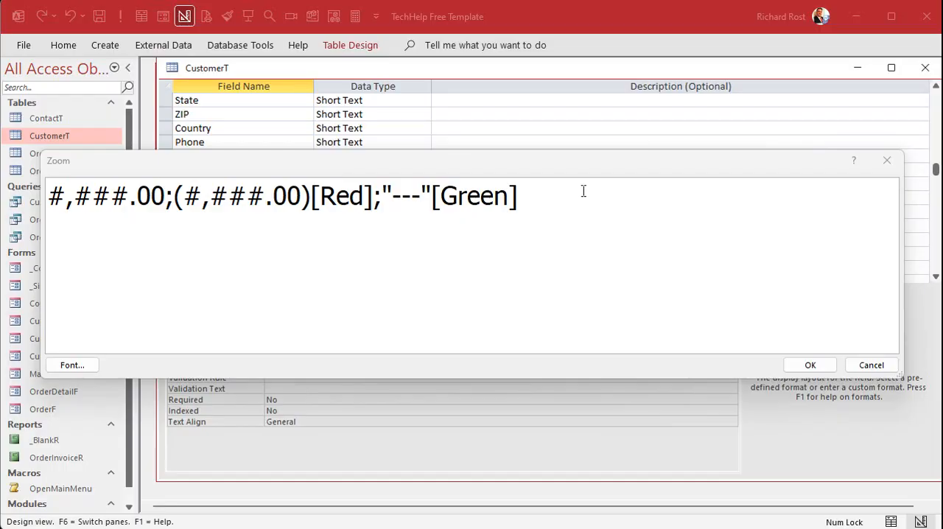
{"action": "mouse_move", "coordinate": [613, 248]}
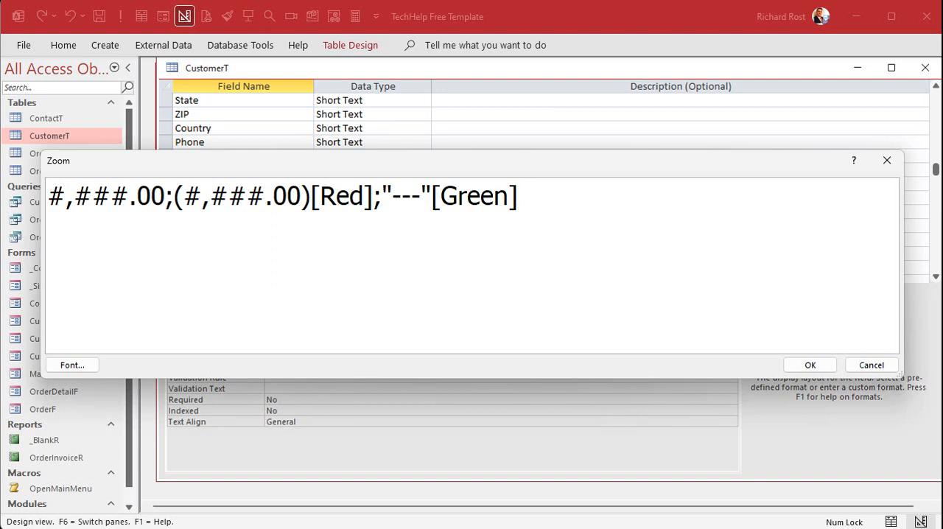
{"action": "type", "text": ";\"None"}
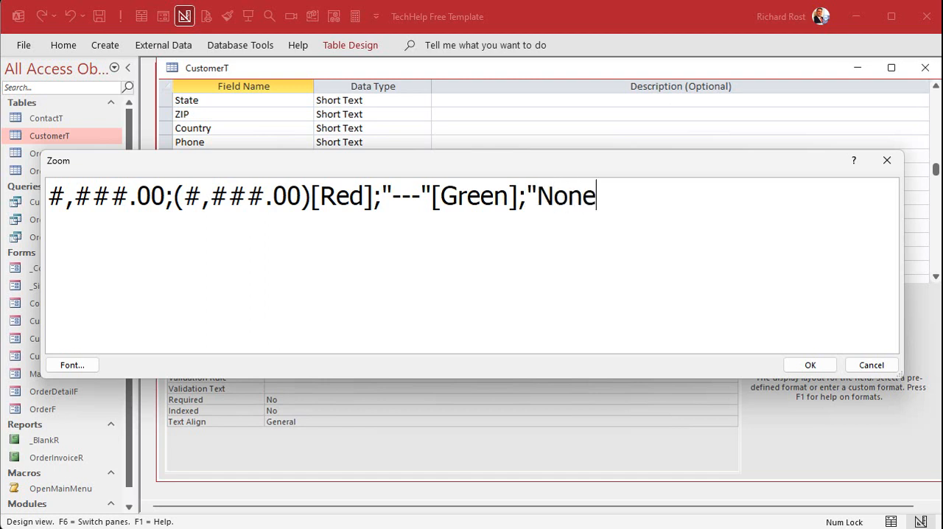
{"action": "type", "text": "\"[Bl"}
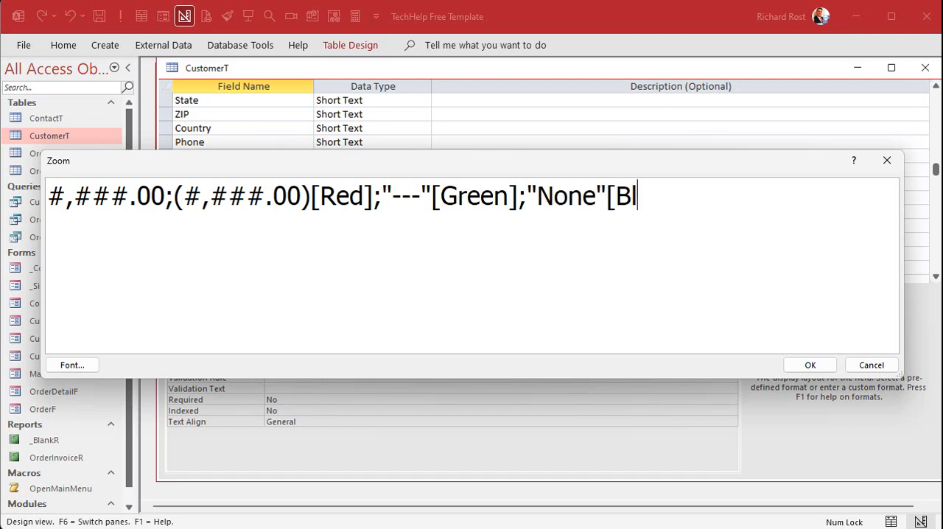
{"action": "type", "text": "ue]"}
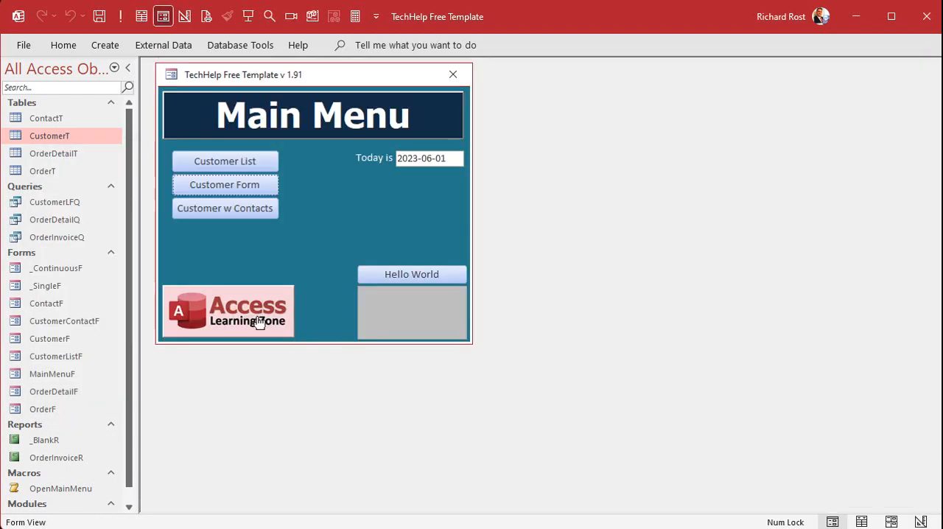
{"action": "double_click", "coordinate": [50, 135]}
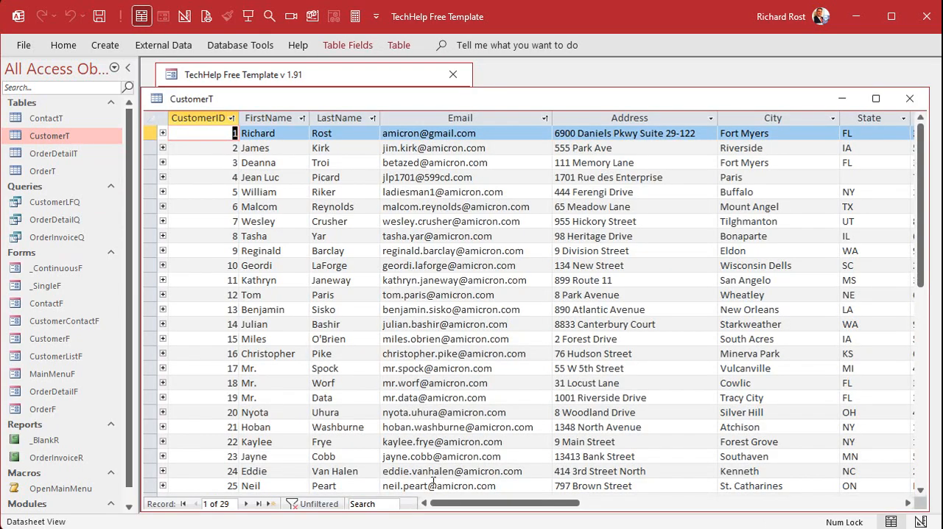
{"action": "scroll", "scroll_direction": "right", "scroll_amount": 3}
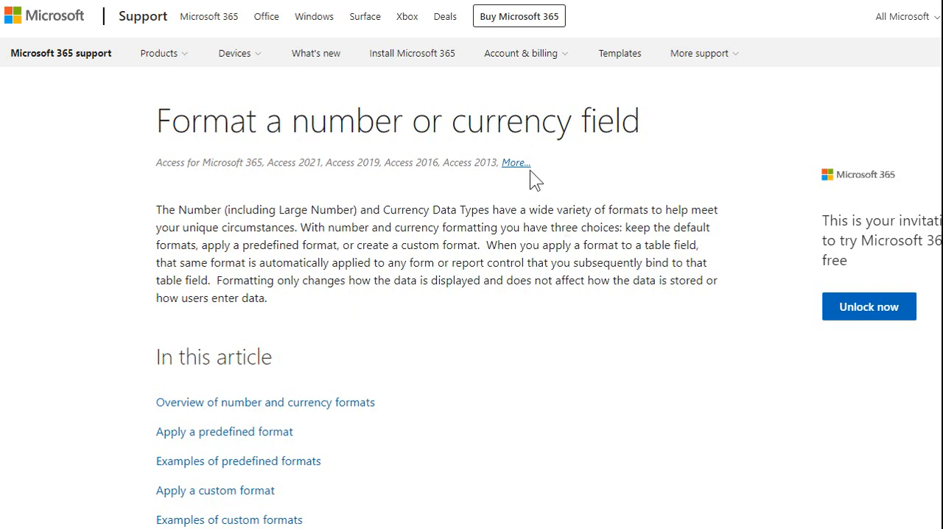
{"action": "mouse_move", "coordinate": [493, 310]}
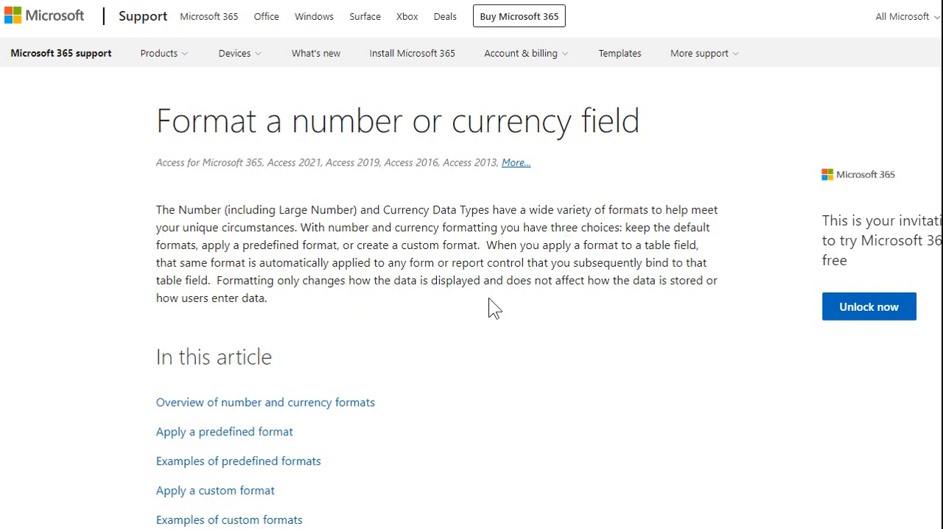
{"action": "scroll", "scroll_direction": "down", "scroll_amount": 3}
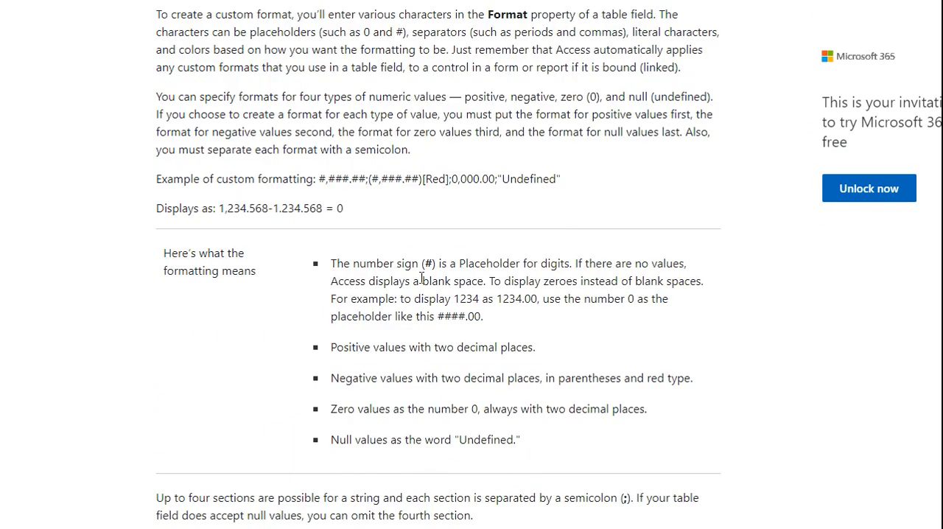
{"action": "scroll", "scroll_direction": "down", "scroll_amount": 3}
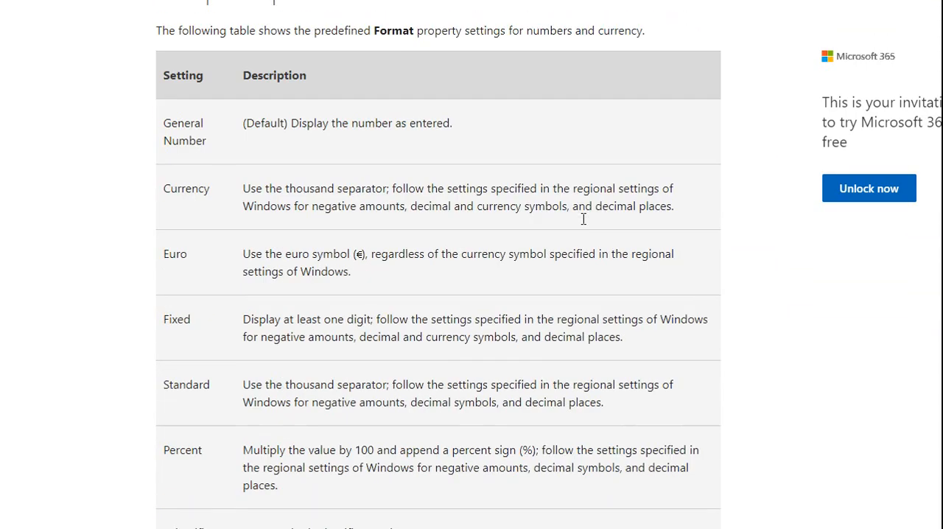
{"action": "scroll", "scroll_direction": "down", "scroll_amount": 3}
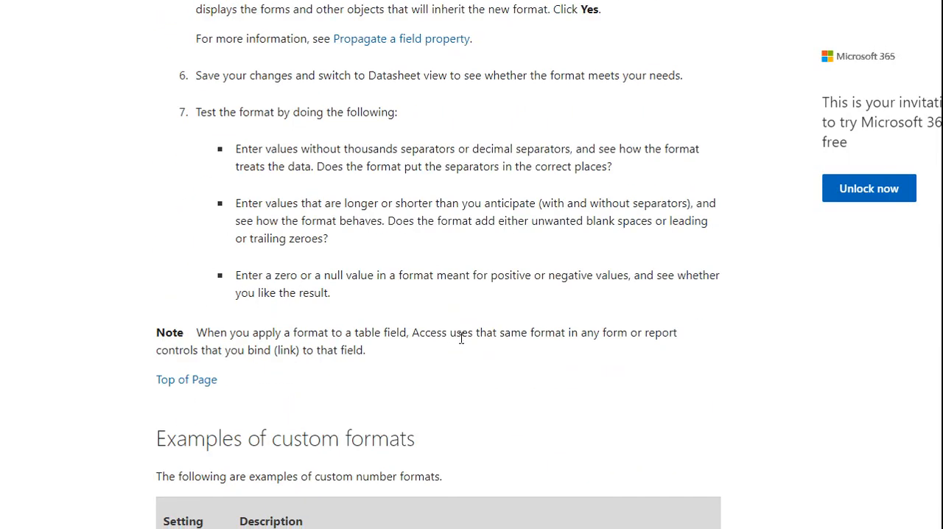
{"action": "scroll", "scroll_direction": "up", "scroll_amount": 3}
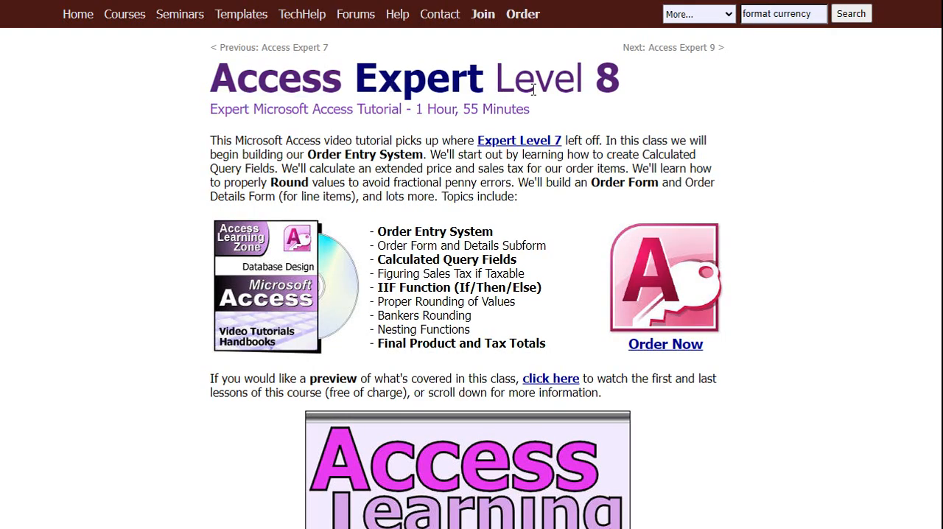
{"action": "mouse_move", "coordinate": [808, 180]}
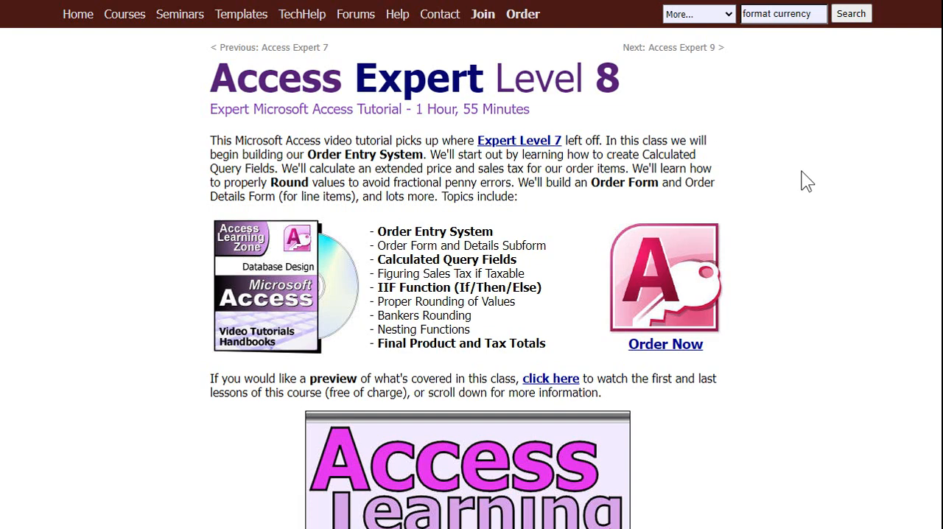
{"action": "mouse_move", "coordinate": [412, 75]}
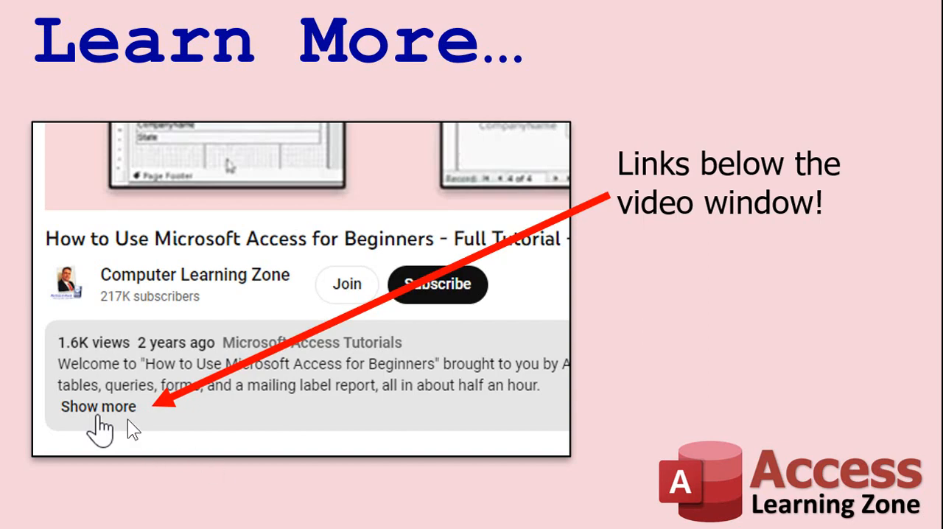
{"action": "mouse_move", "coordinate": [251, 390]}
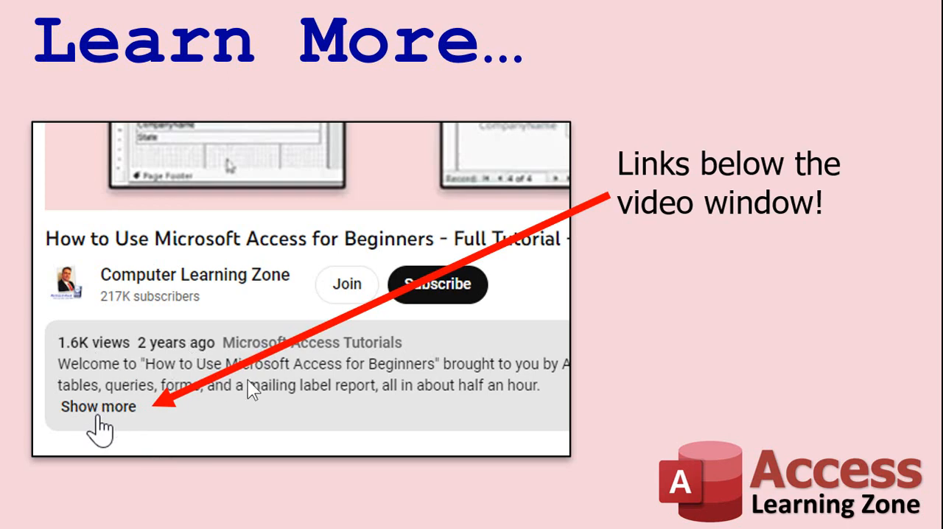
{"action": "mouse_move", "coordinate": [227, 161]}
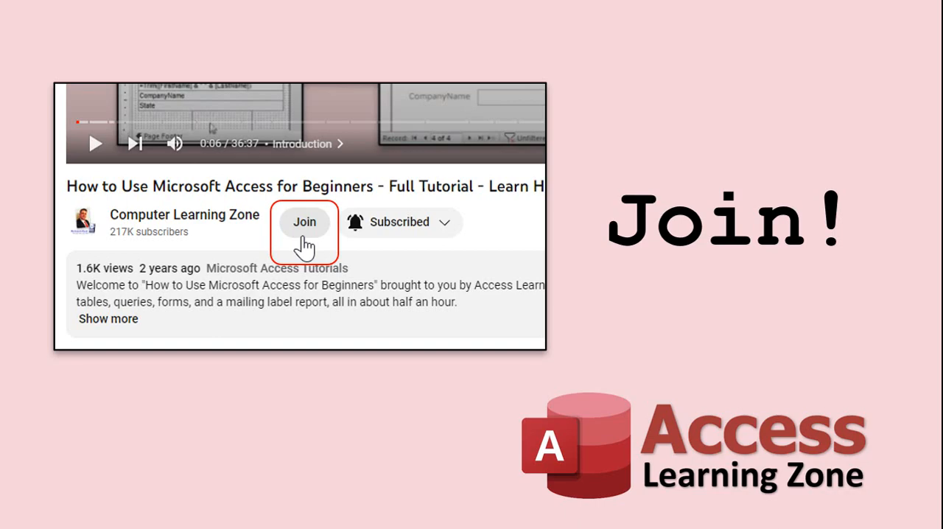
{"action": "left_click", "coordinate": [303, 221]}
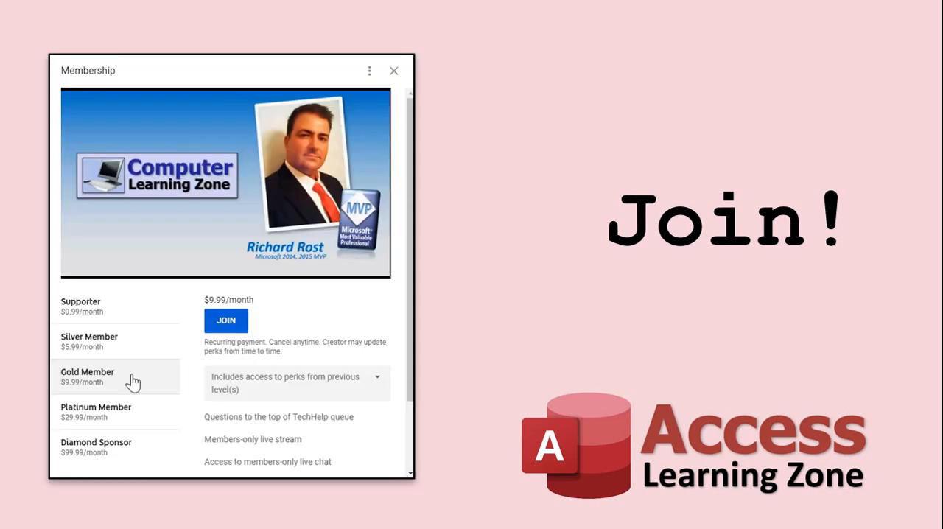